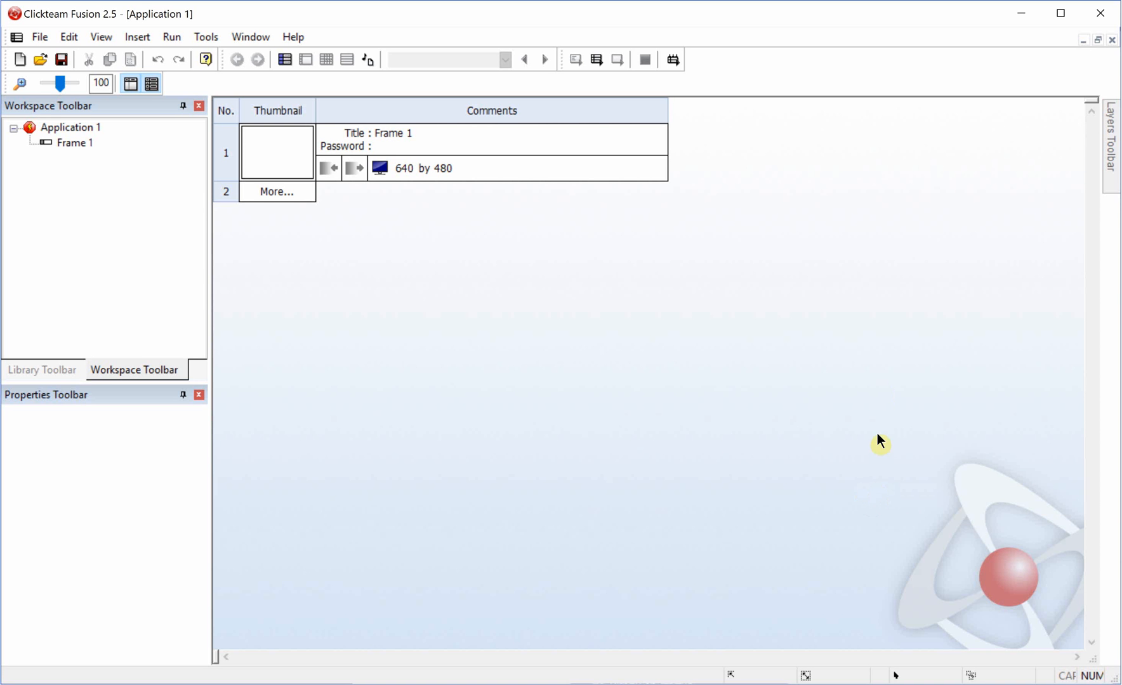
mouse_move(777, 409)
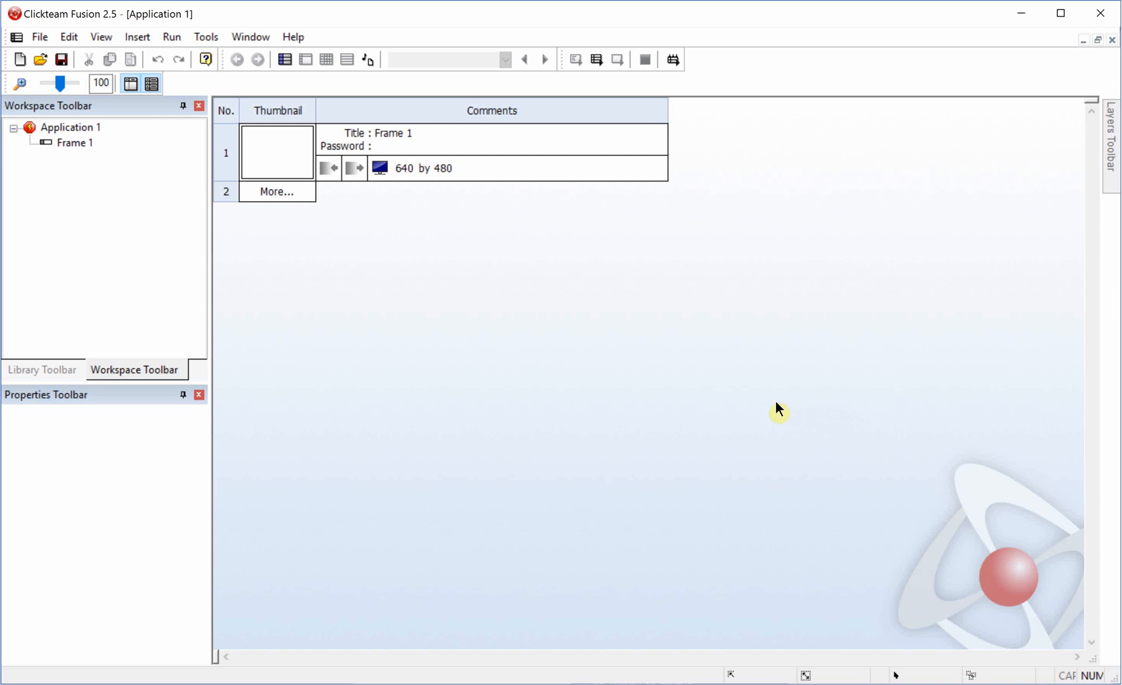
mouse_move(276, 267)
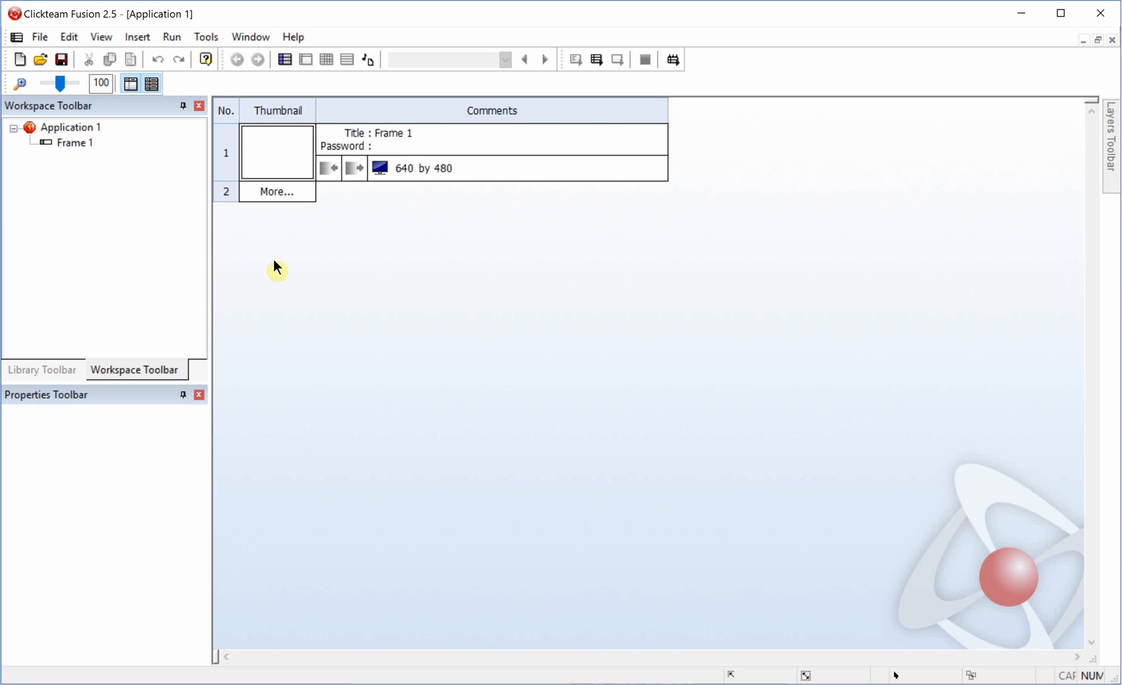
mouse_move(53, 364)
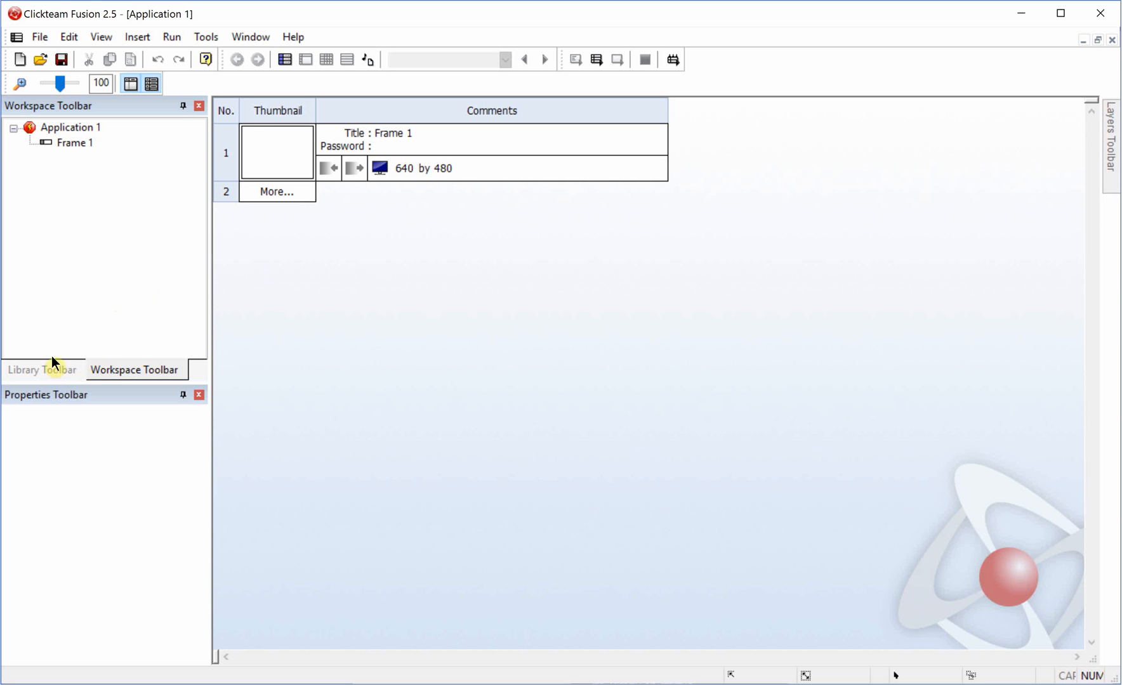
mouse_move(66, 149)
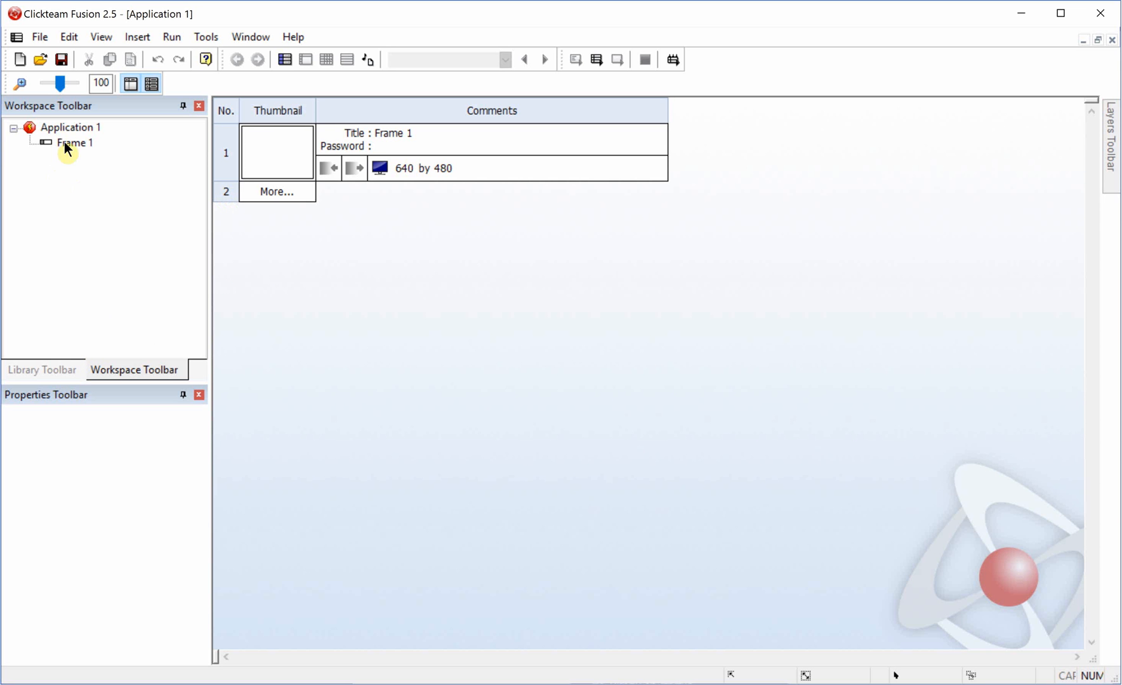
- Turn off Heading, Heading when maximized, Menu bar and Menu on boot-up for Application 1's window
click(71, 127)
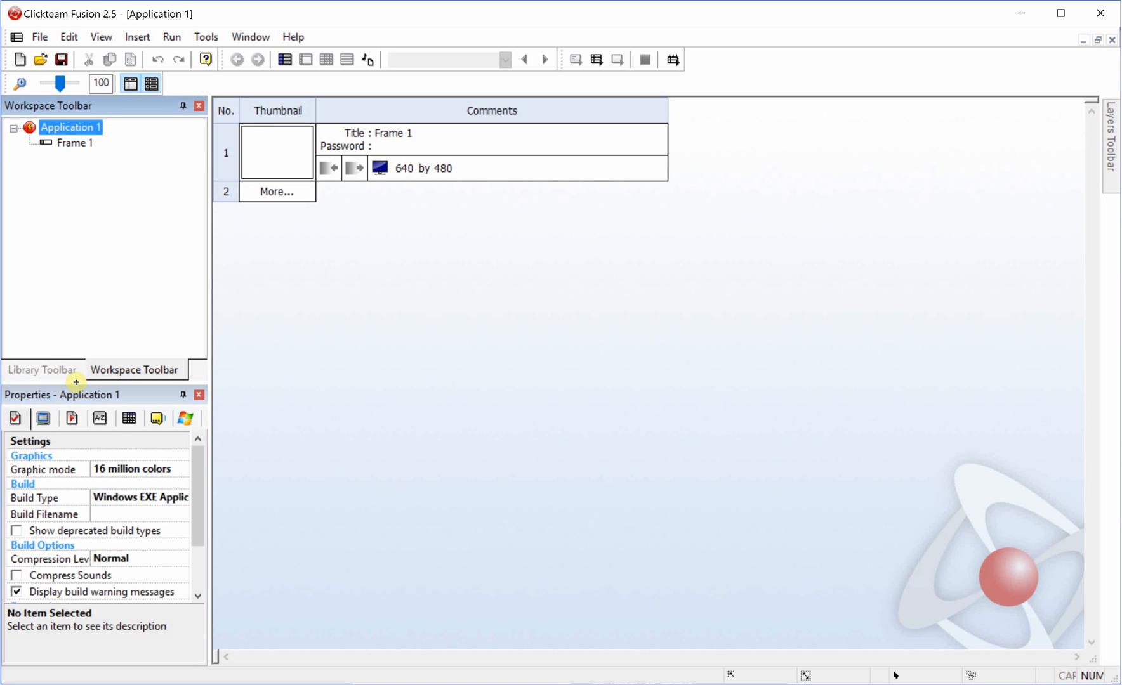
mouse_move(46, 248)
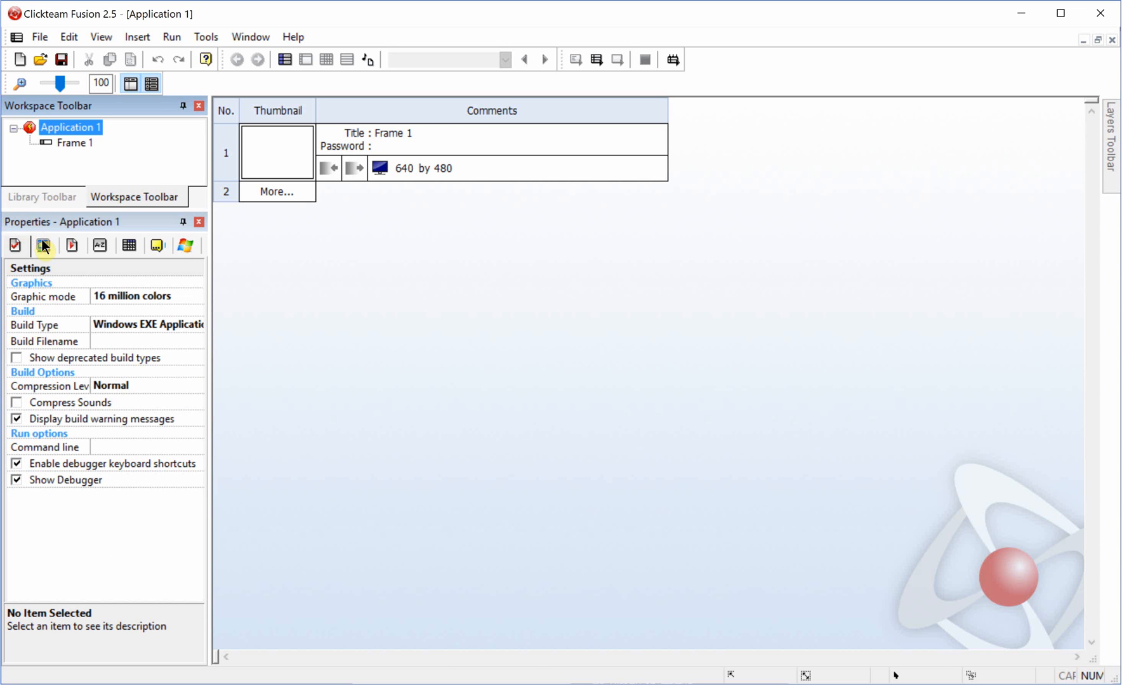
click(43, 245)
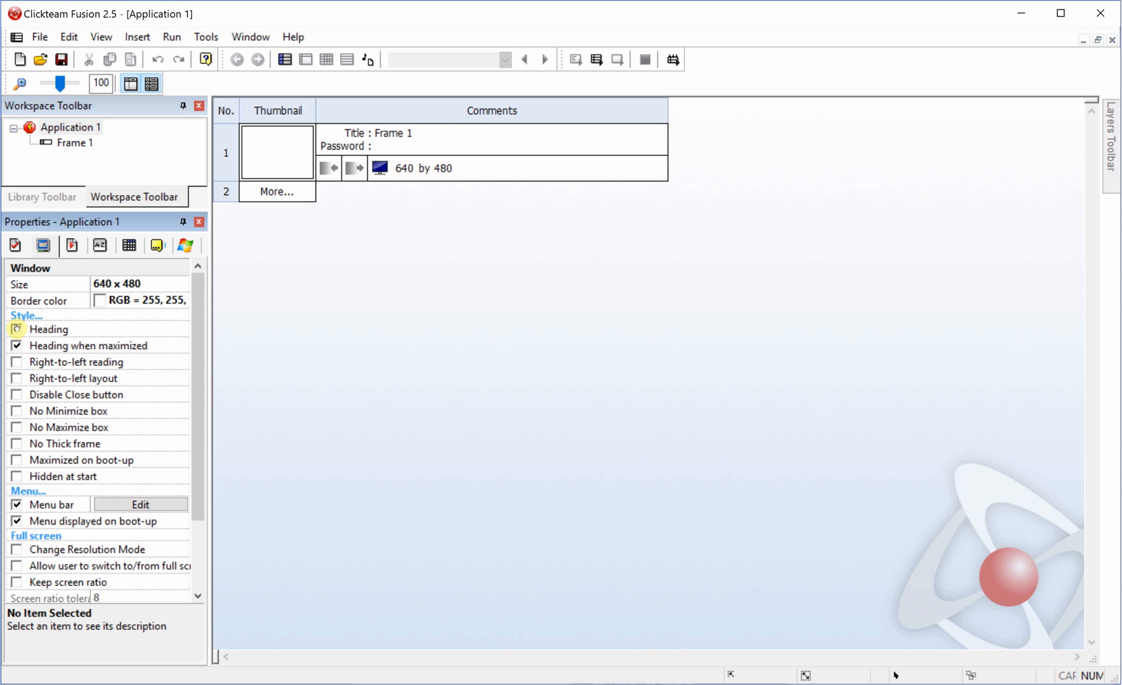
click(17, 345)
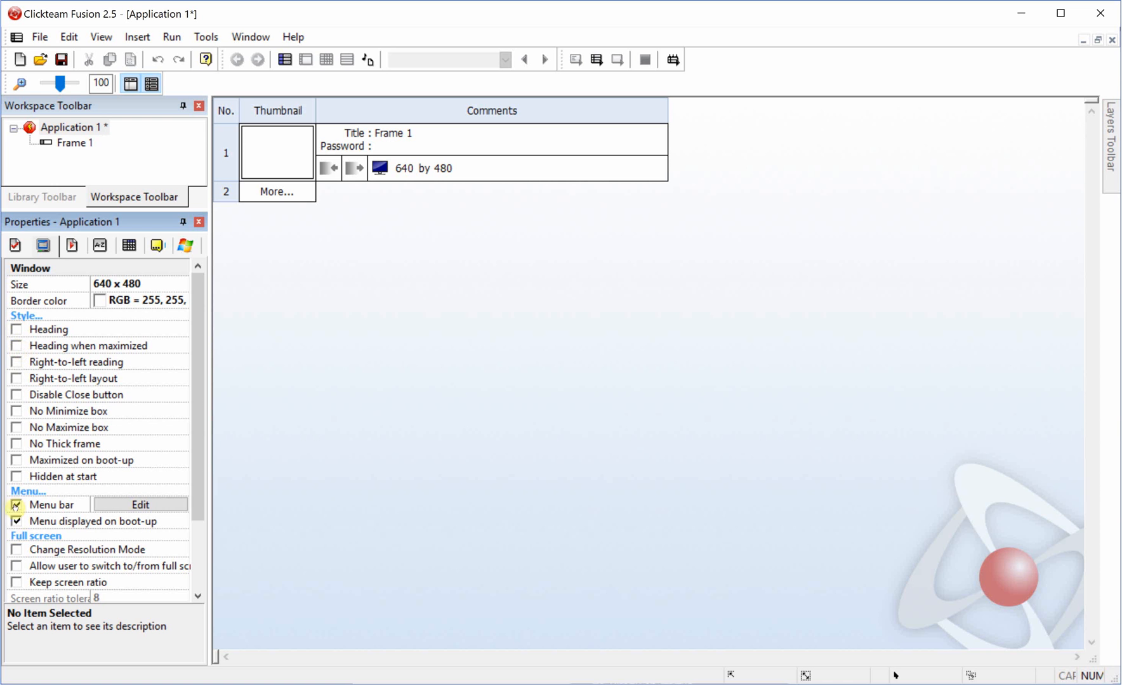
click(16, 505)
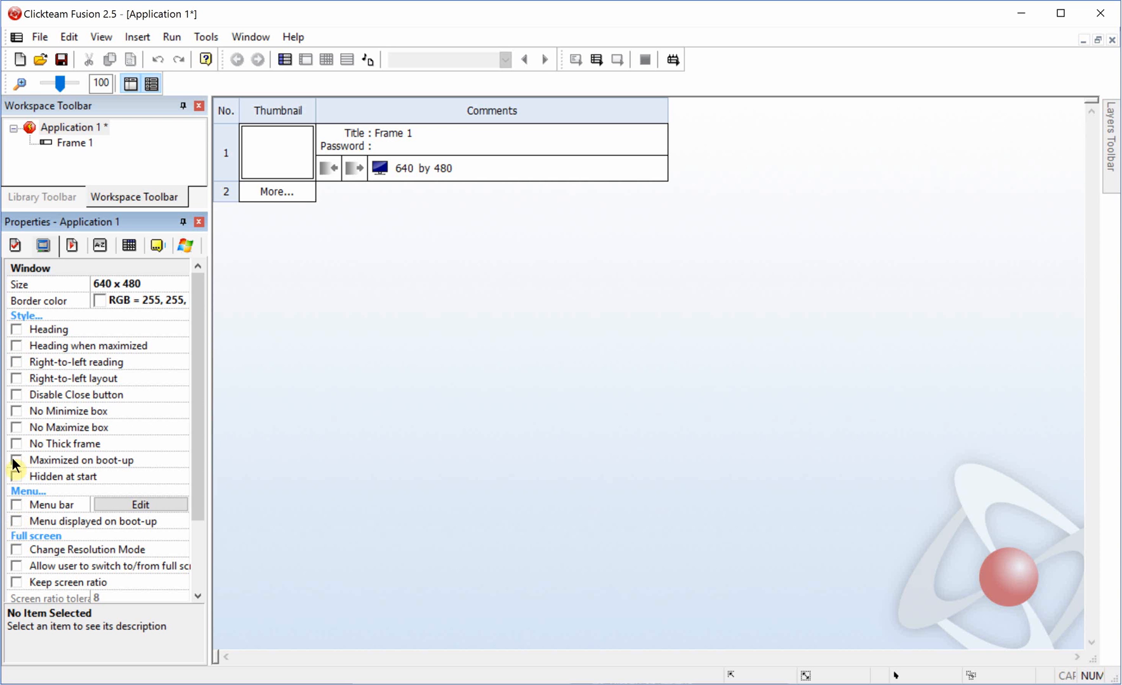
click(15, 459)
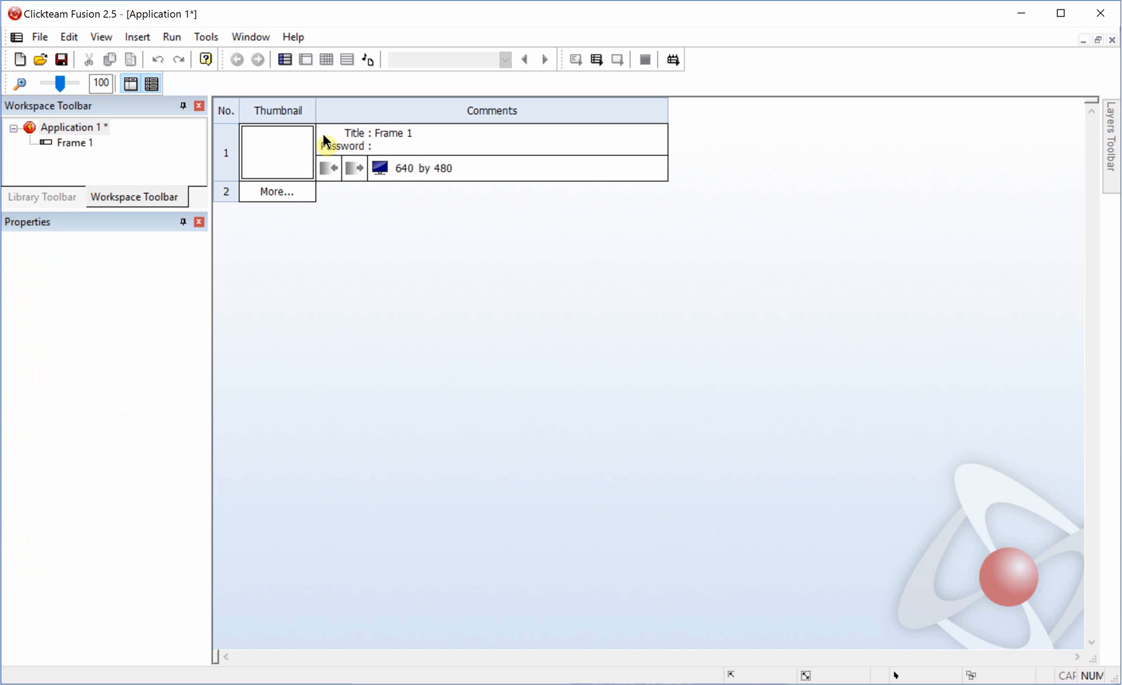
- Insert Window Control, Firefly Engine, Firefly Node - Camera and Primitive objects into Frame 1
double_click(277, 151)
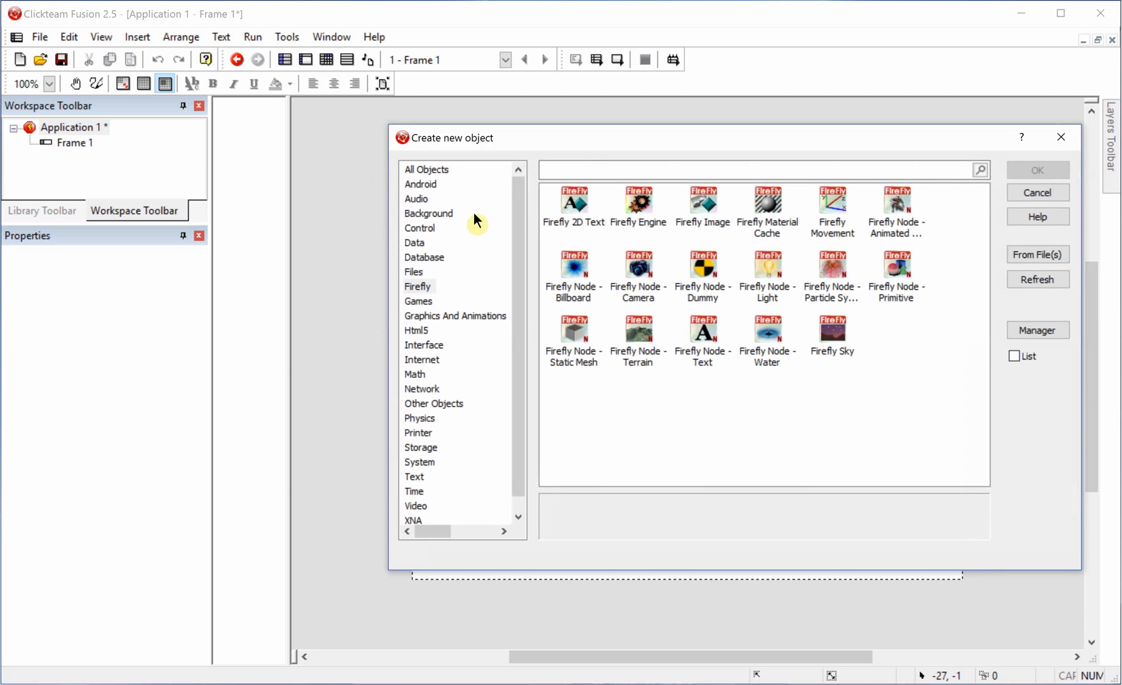
click(426, 170)
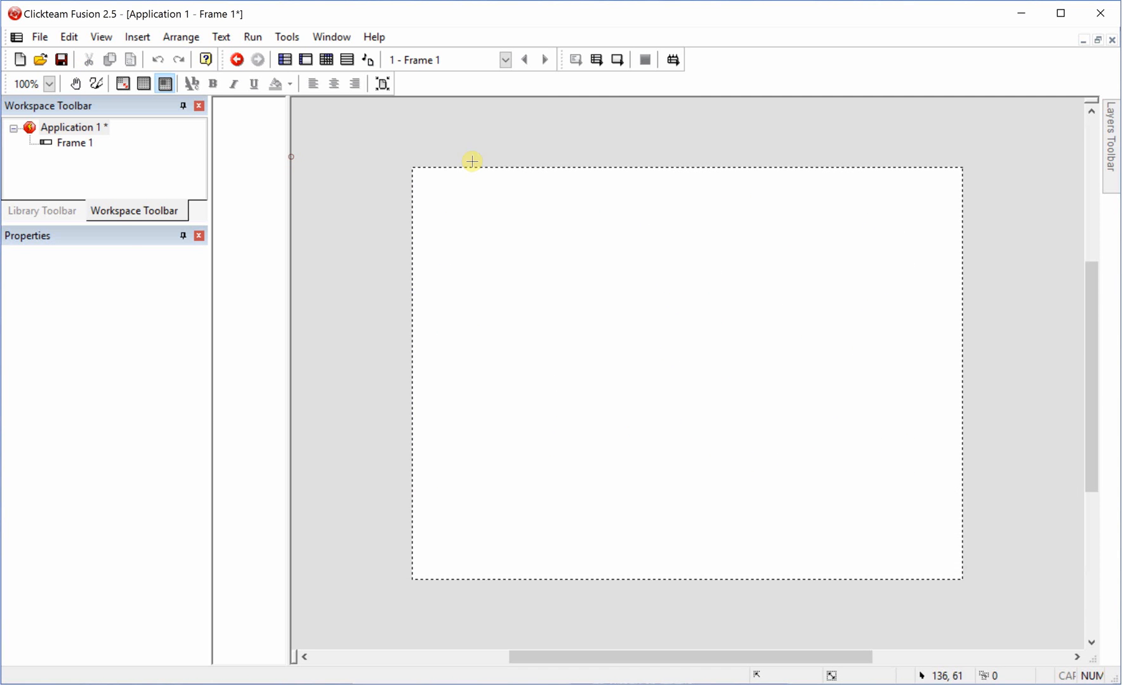
click(472, 162)
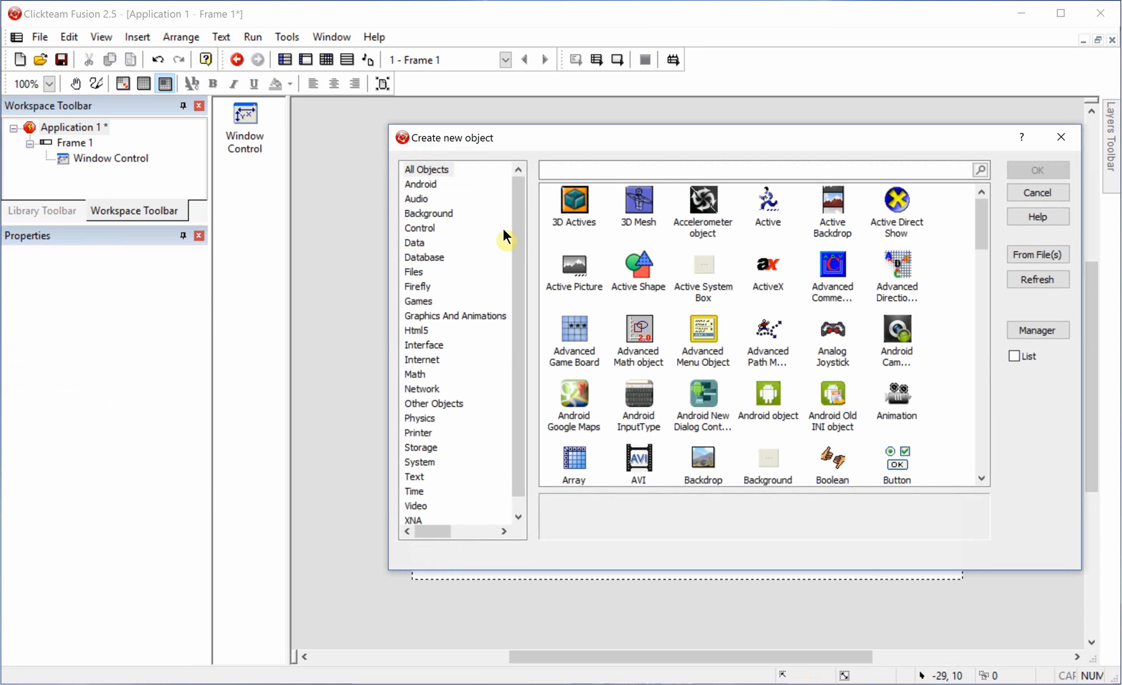
mouse_move(416, 293)
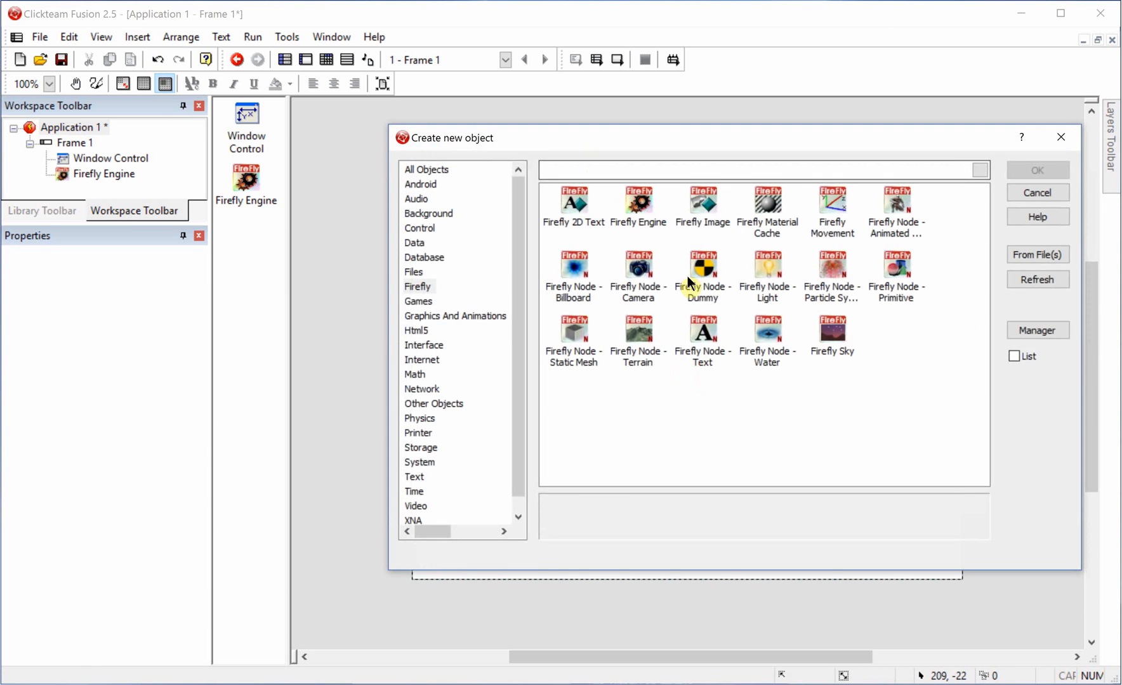
double_click(636, 268)
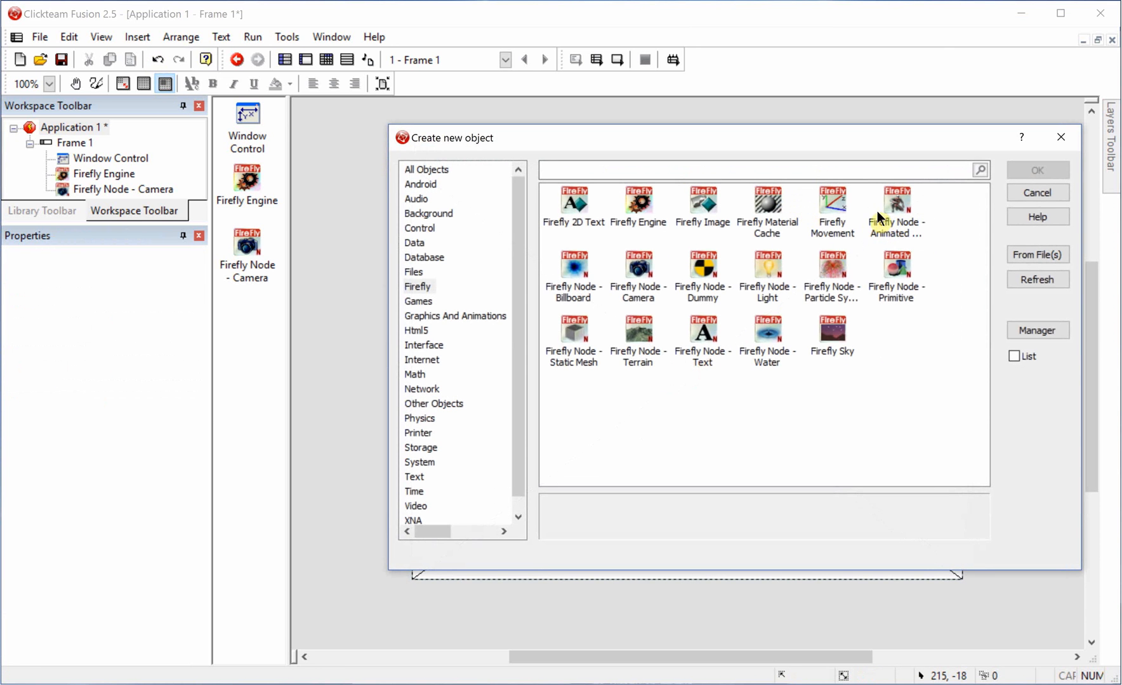
double_click(895, 270)
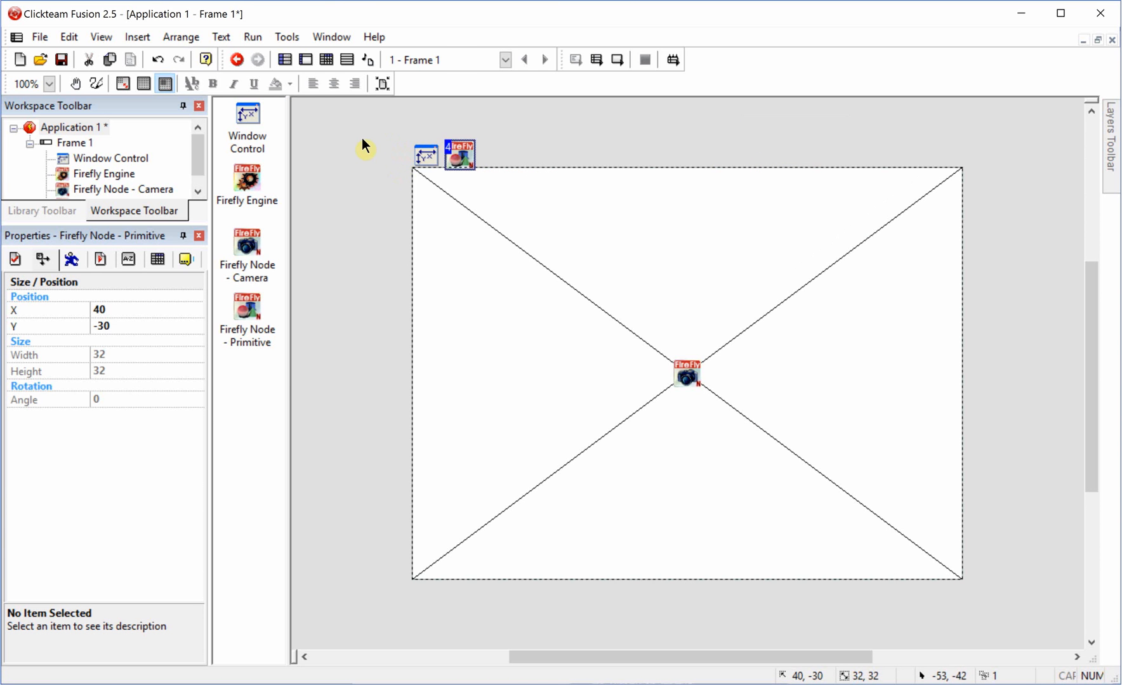
mouse_move(364, 144)
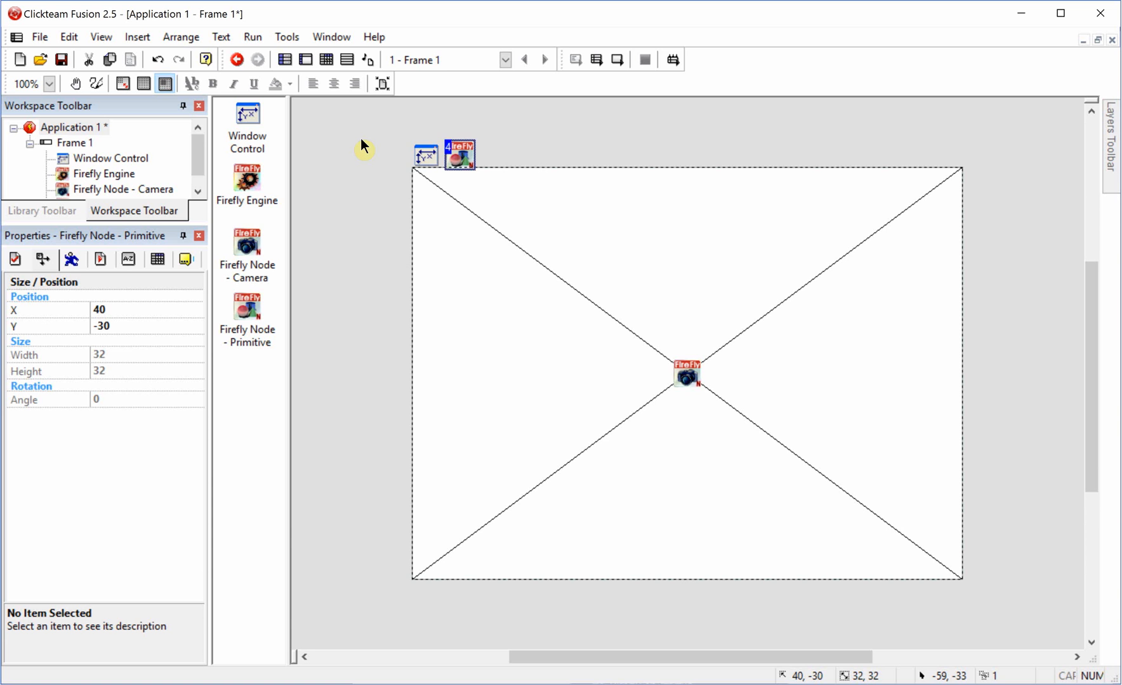
mouse_move(347, 156)
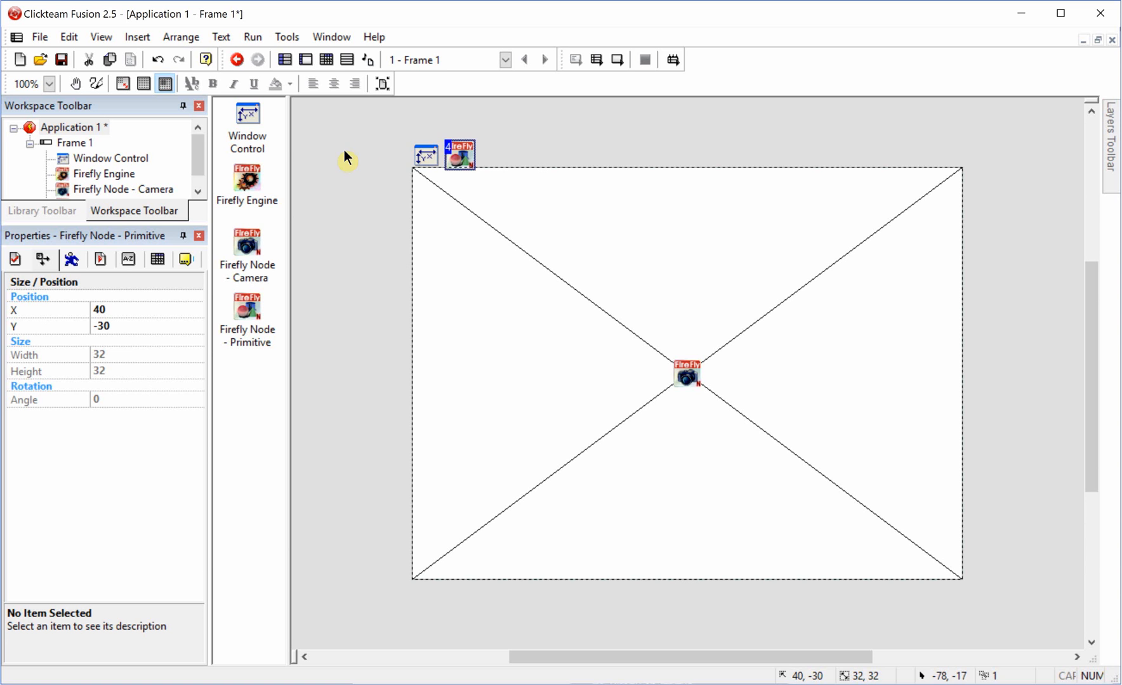
mouse_move(375, 194)
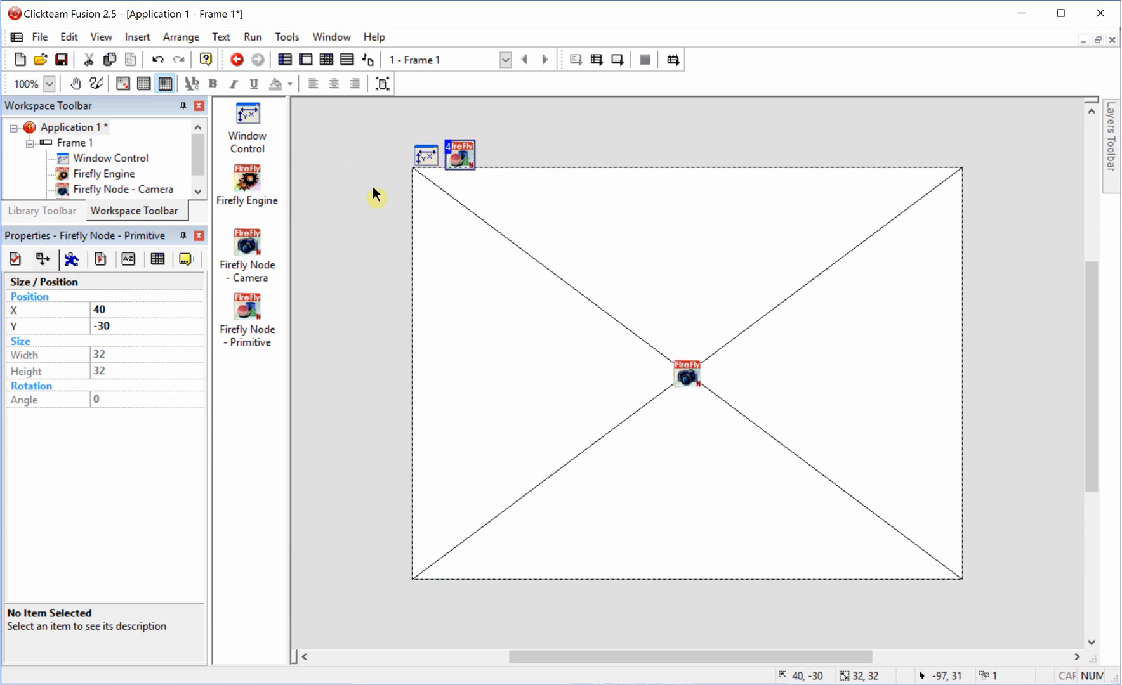
- Disable the Firefly Engine's Start Engine at start option
click(245, 183)
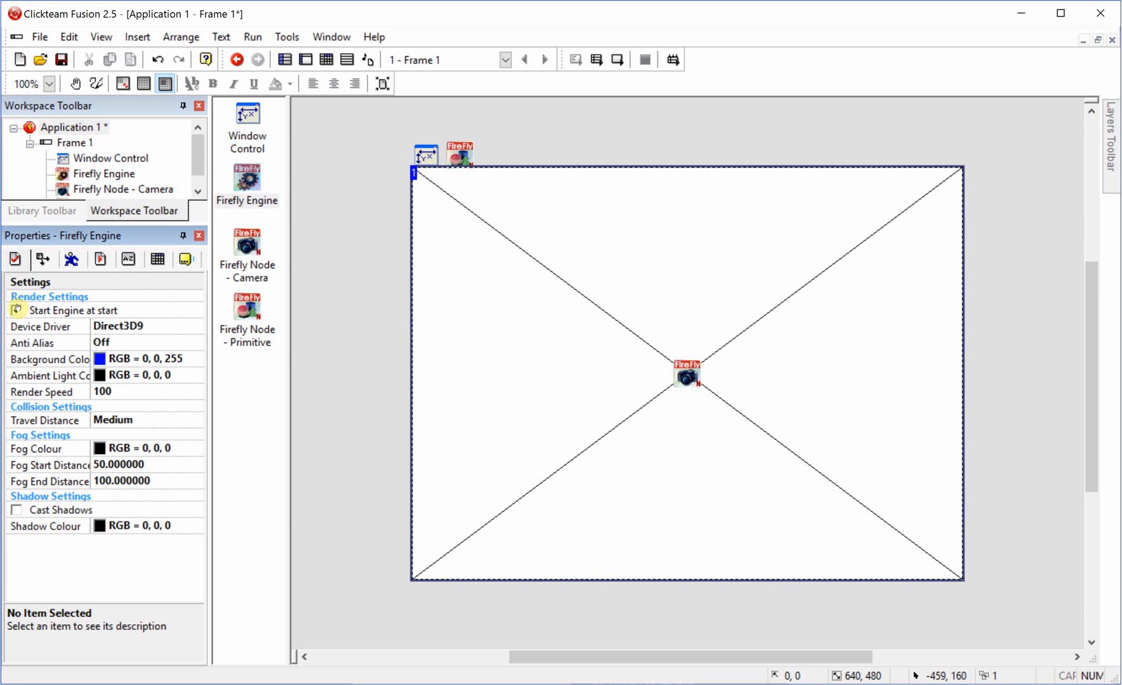
click(17, 309)
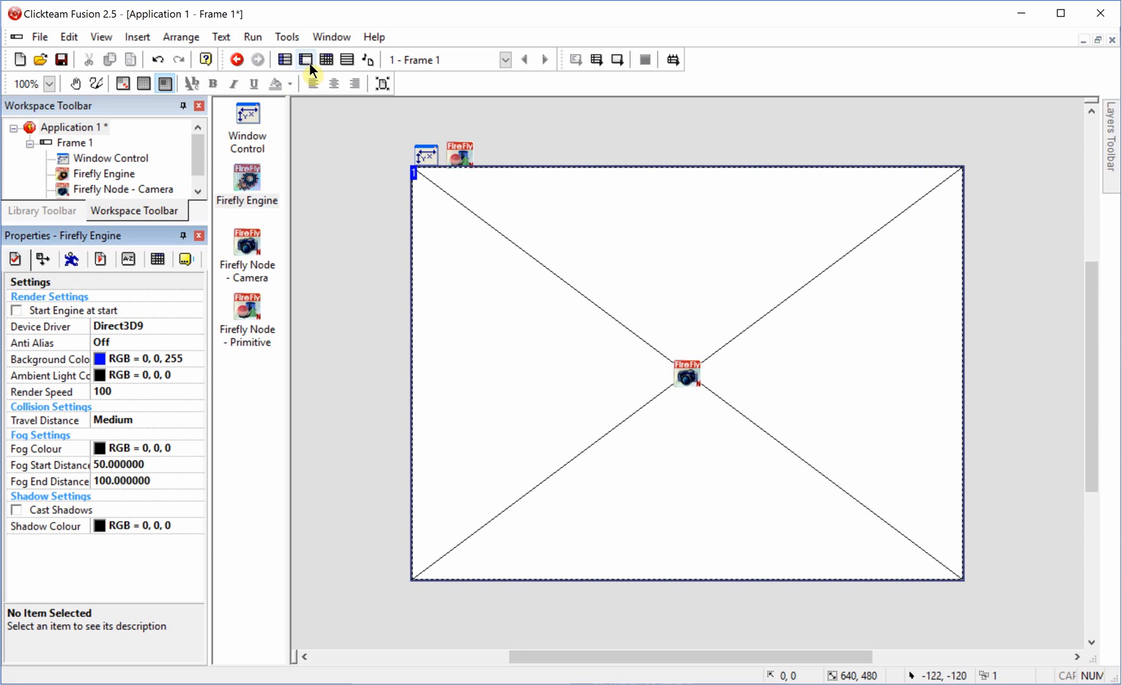
- Create three Start of Frame events in Frame 1's event list via Storyboard Controls
click(306, 60)
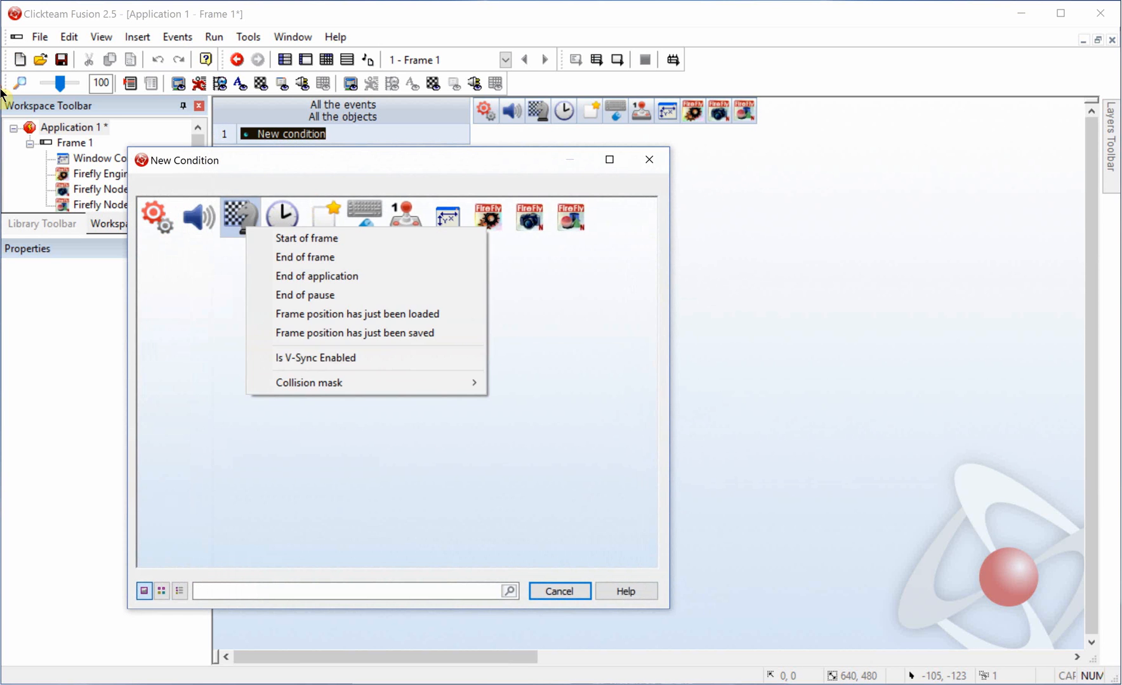
click(306, 239)
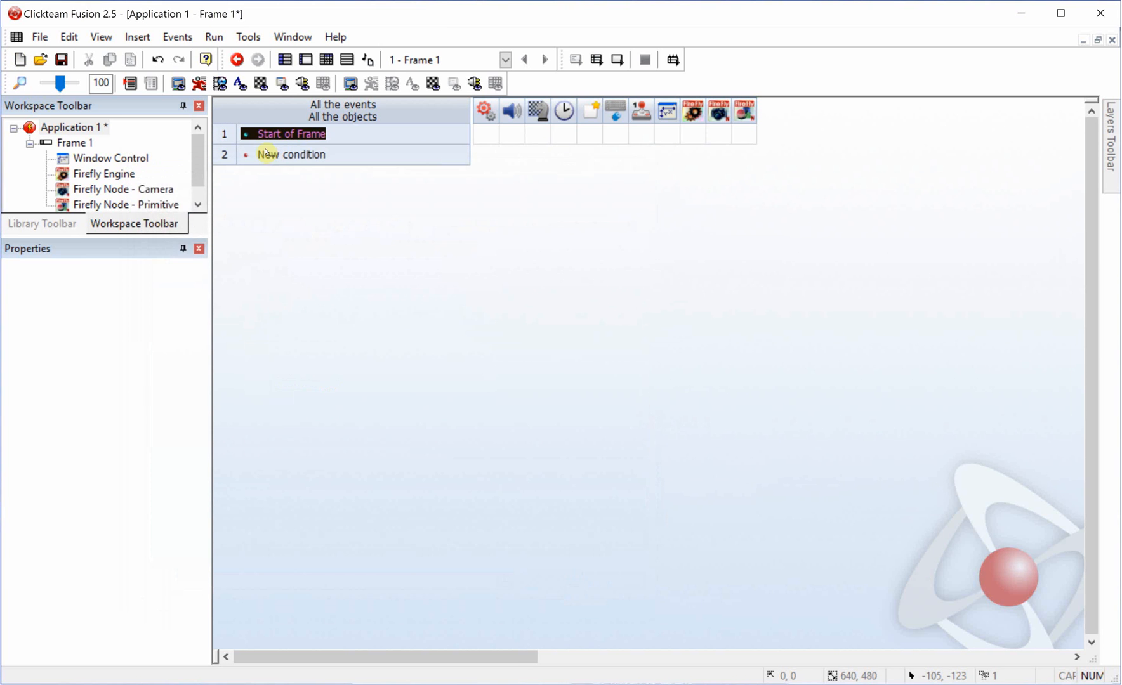
click(290, 133)
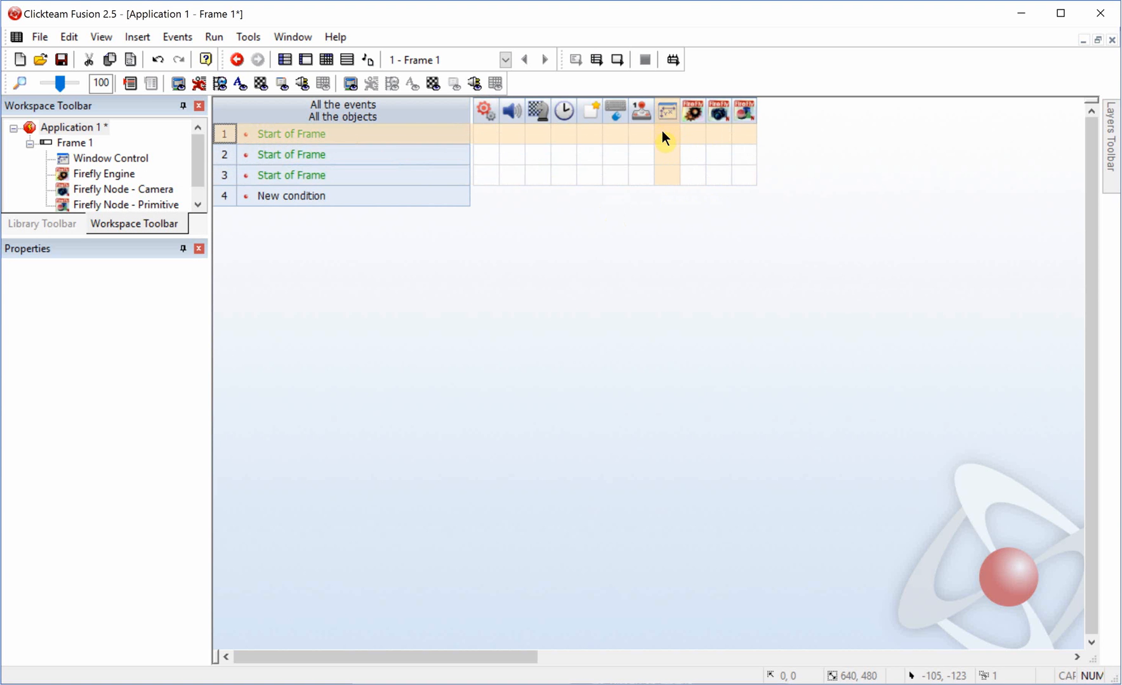
- Set the frame window width to the application window's client-area width, adjusting frame size
click(665, 134)
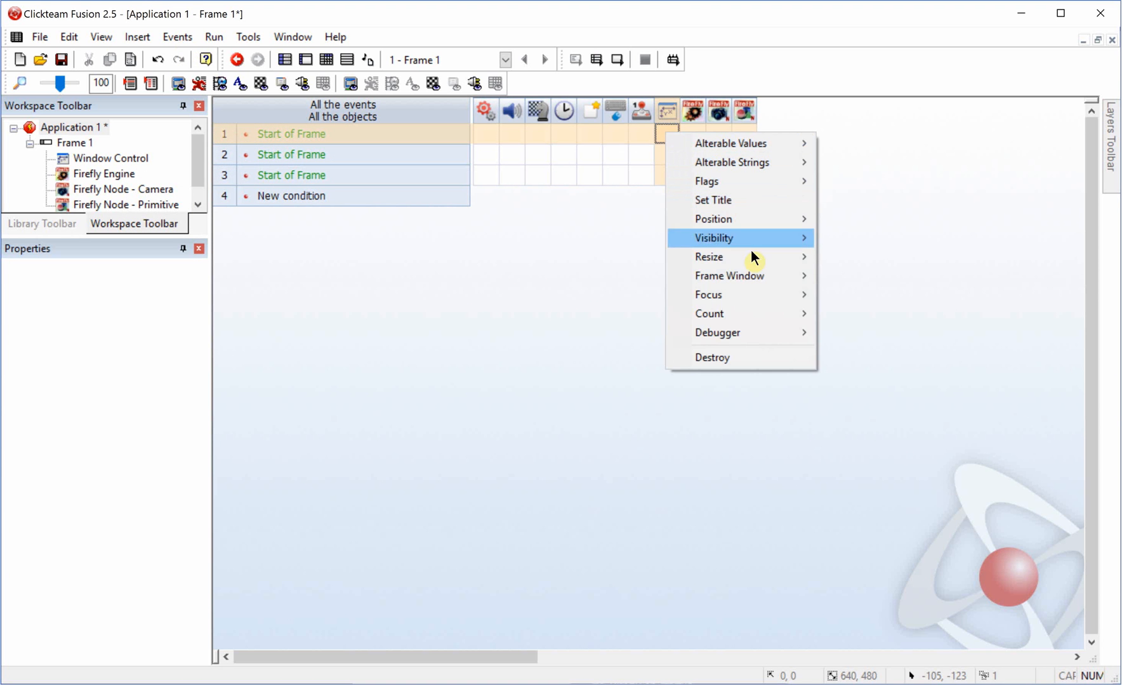
mouse_move(730, 275)
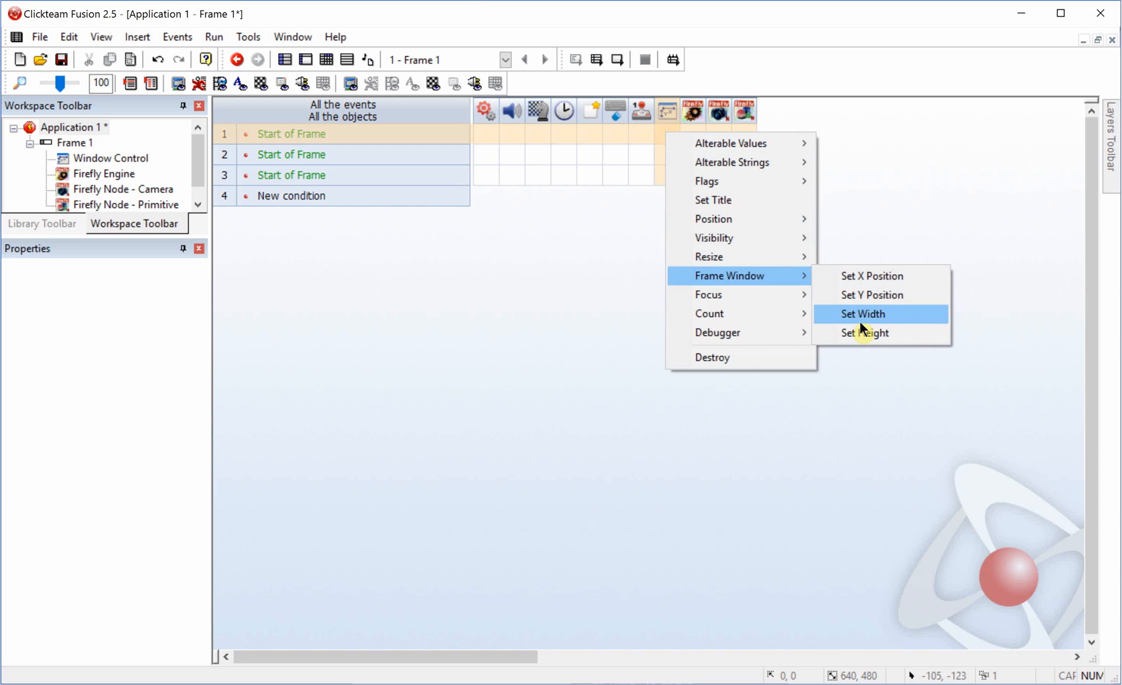
click(863, 313)
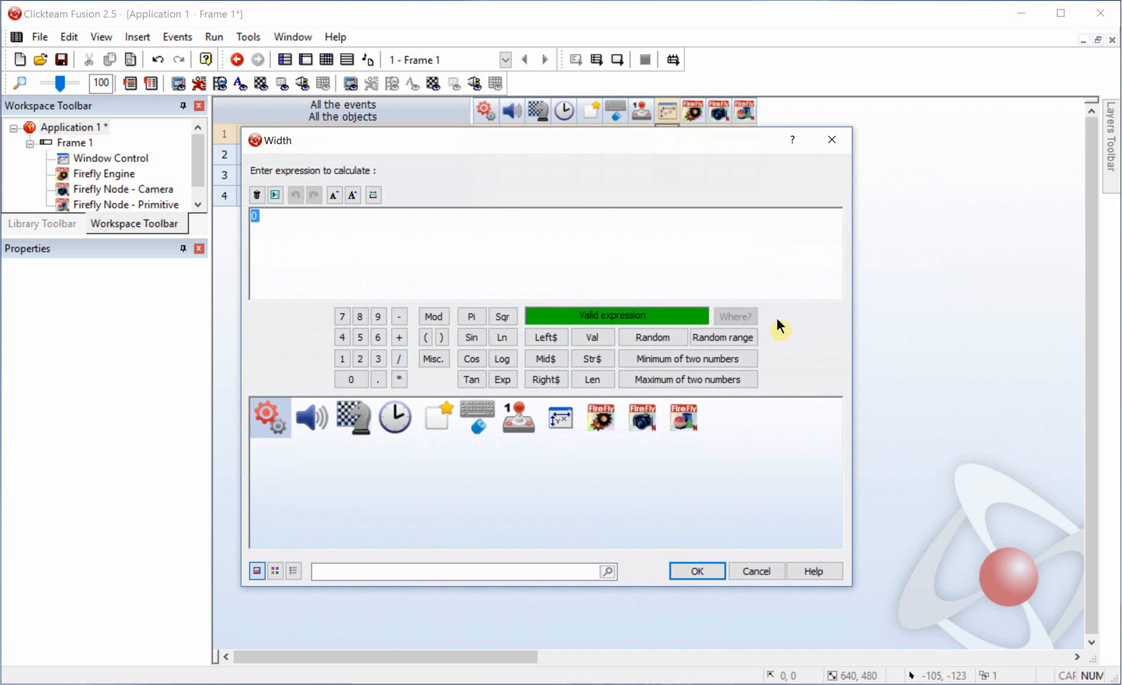
click(559, 418)
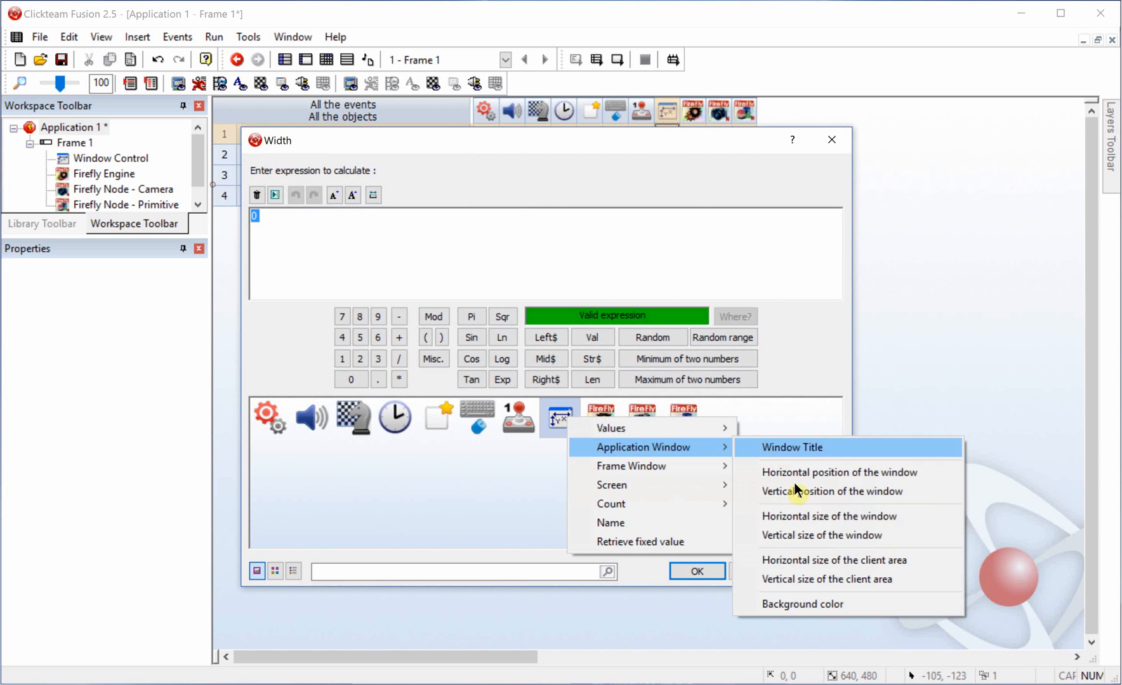
click(833, 560)
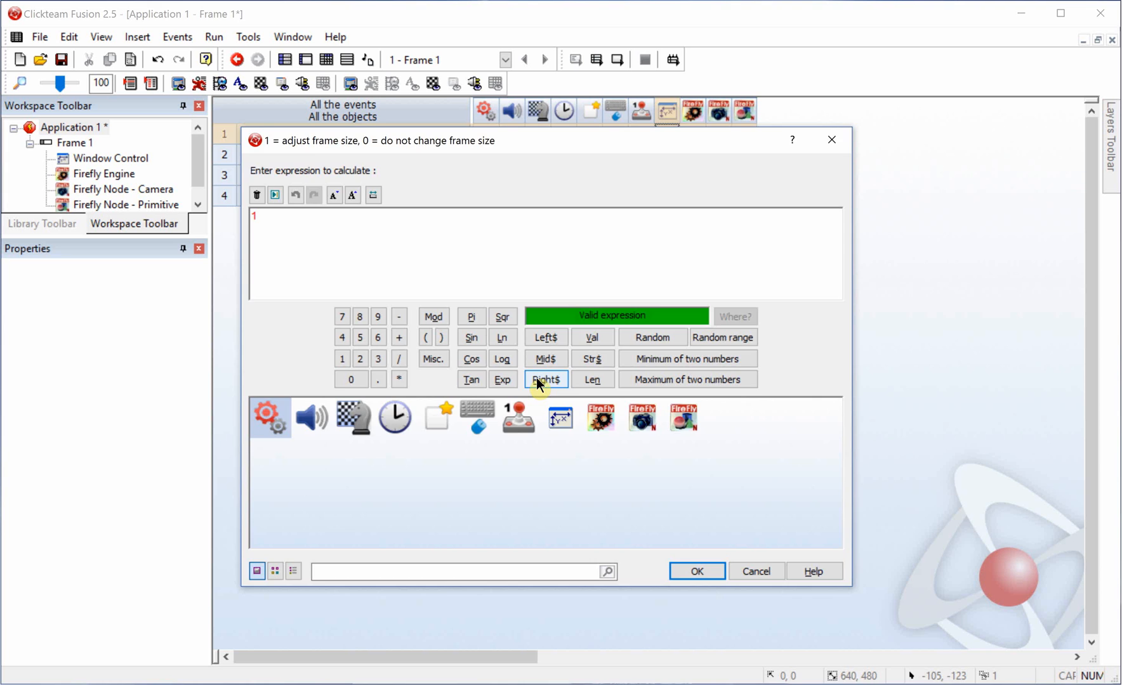
click(695, 571)
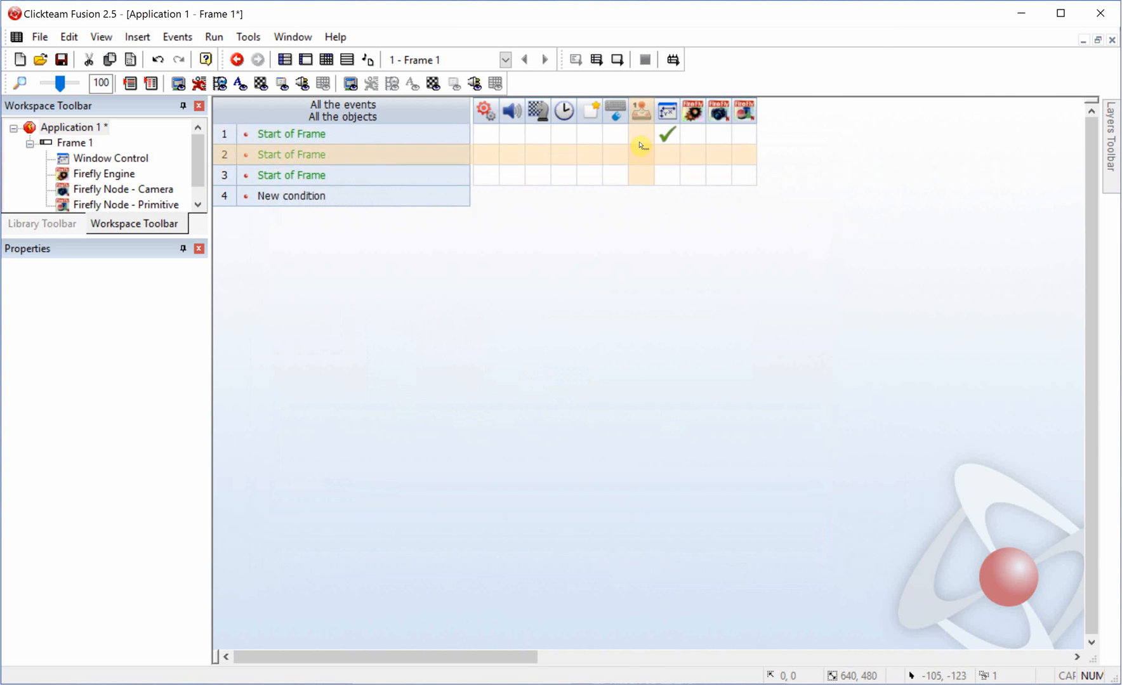
- Set the frame window height to the application window's client-area height
right_click(641, 133)
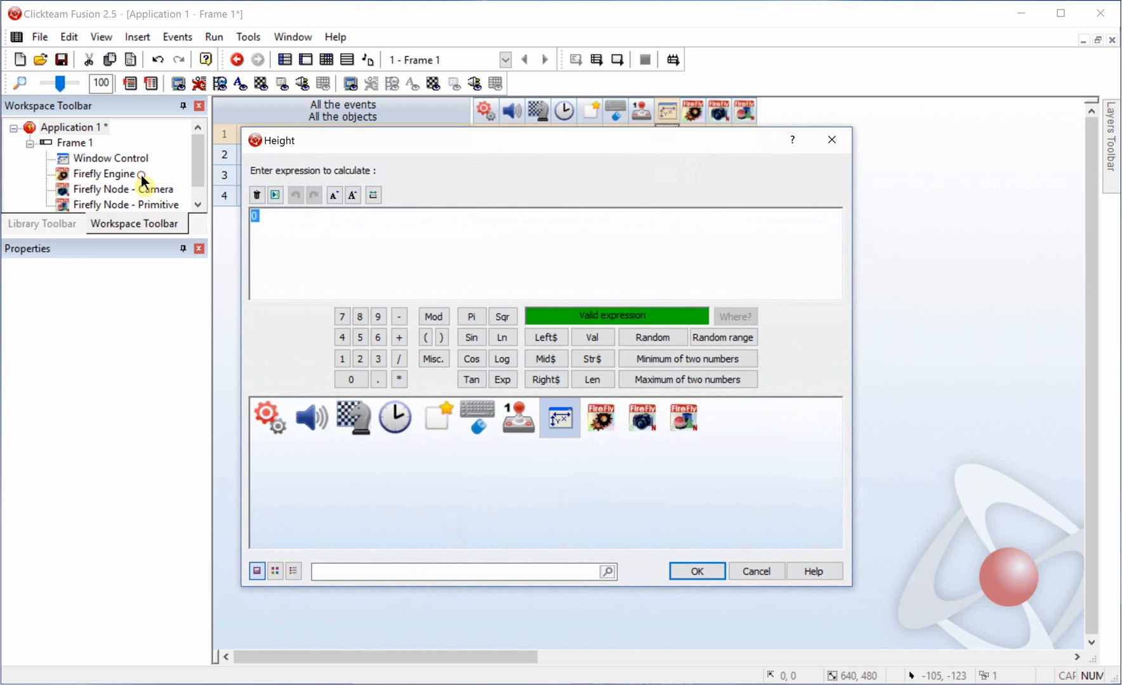
click(558, 418)
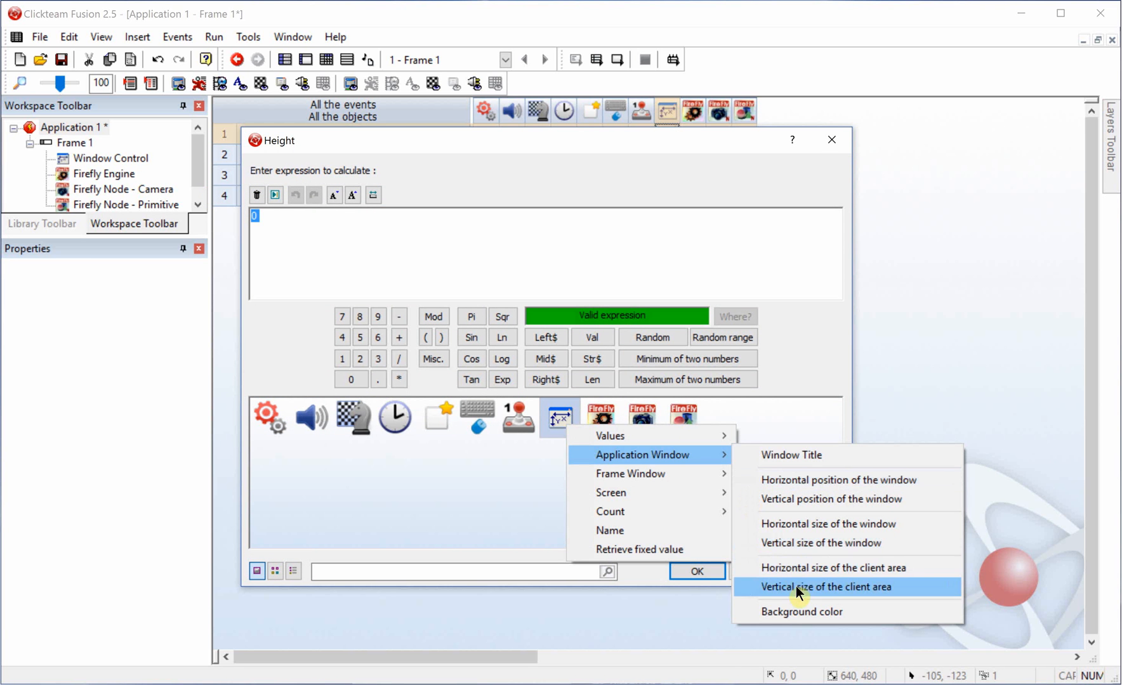
click(824, 586)
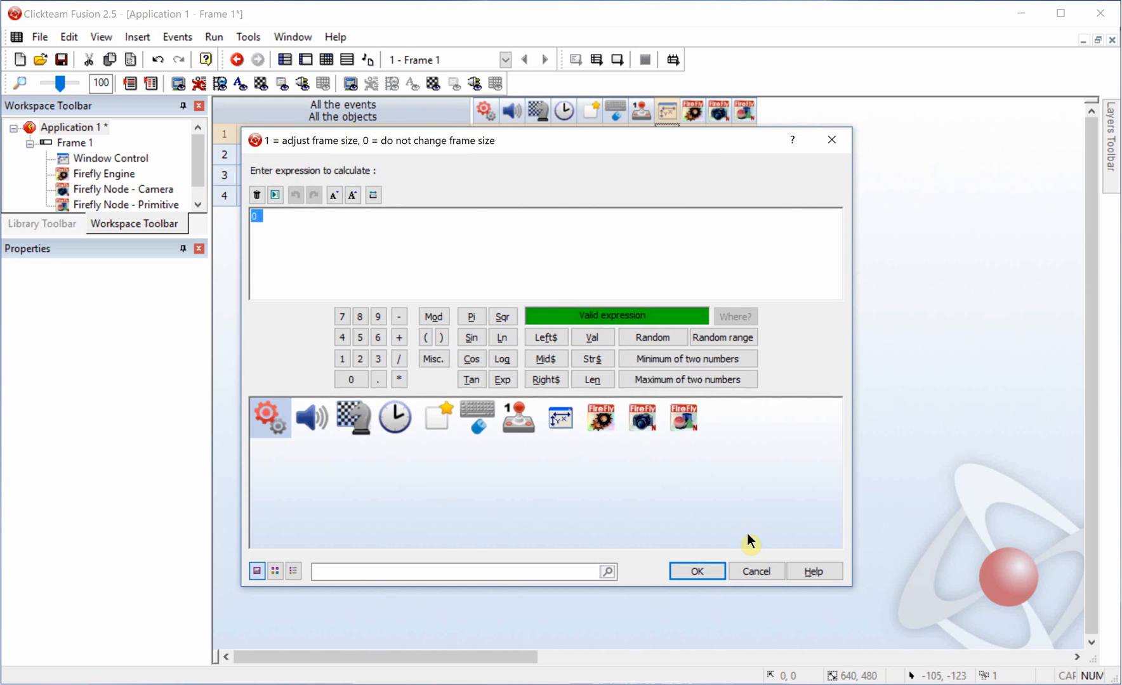
click(694, 571)
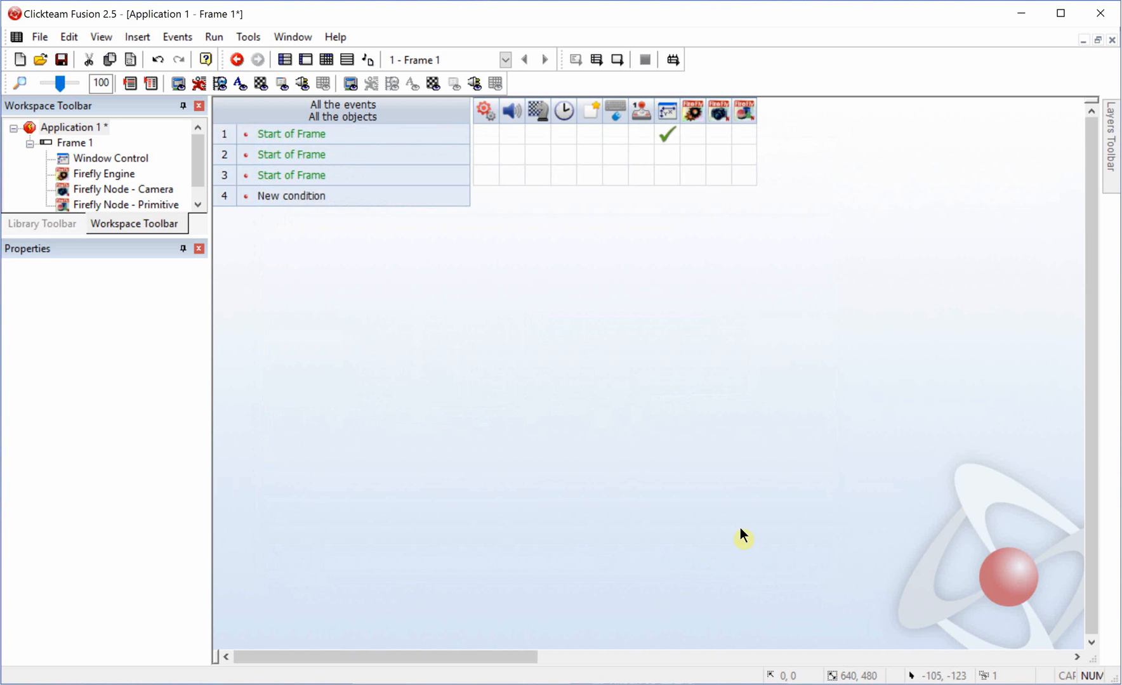
mouse_move(670, 158)
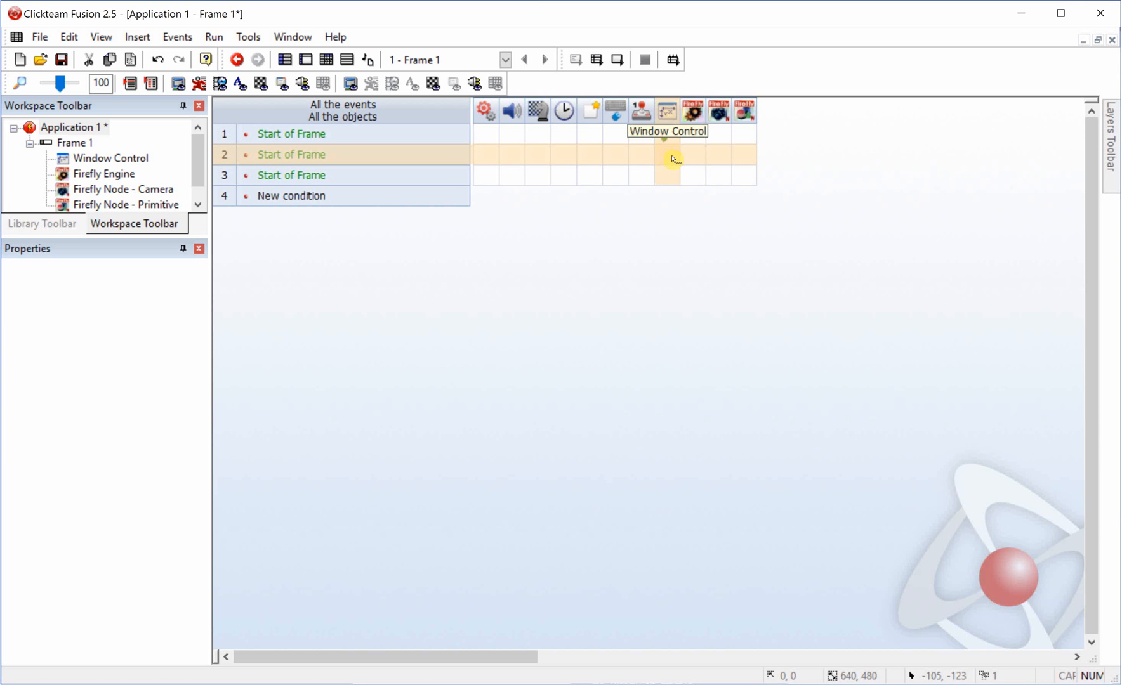
mouse_move(699, 155)
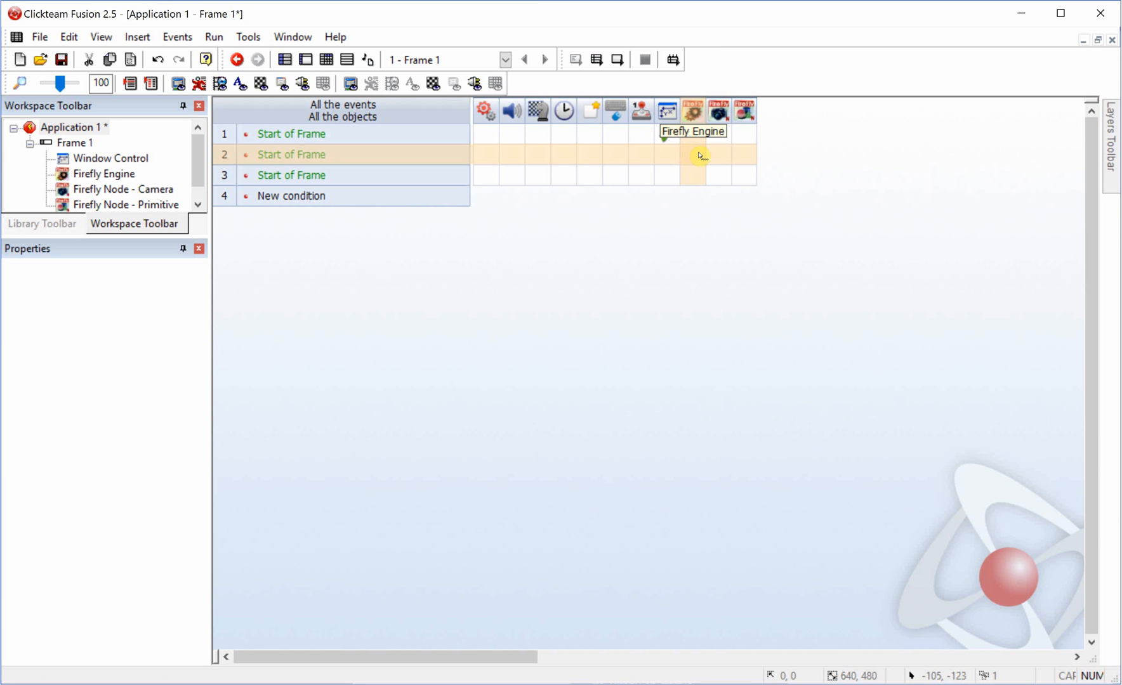
mouse_move(692, 156)
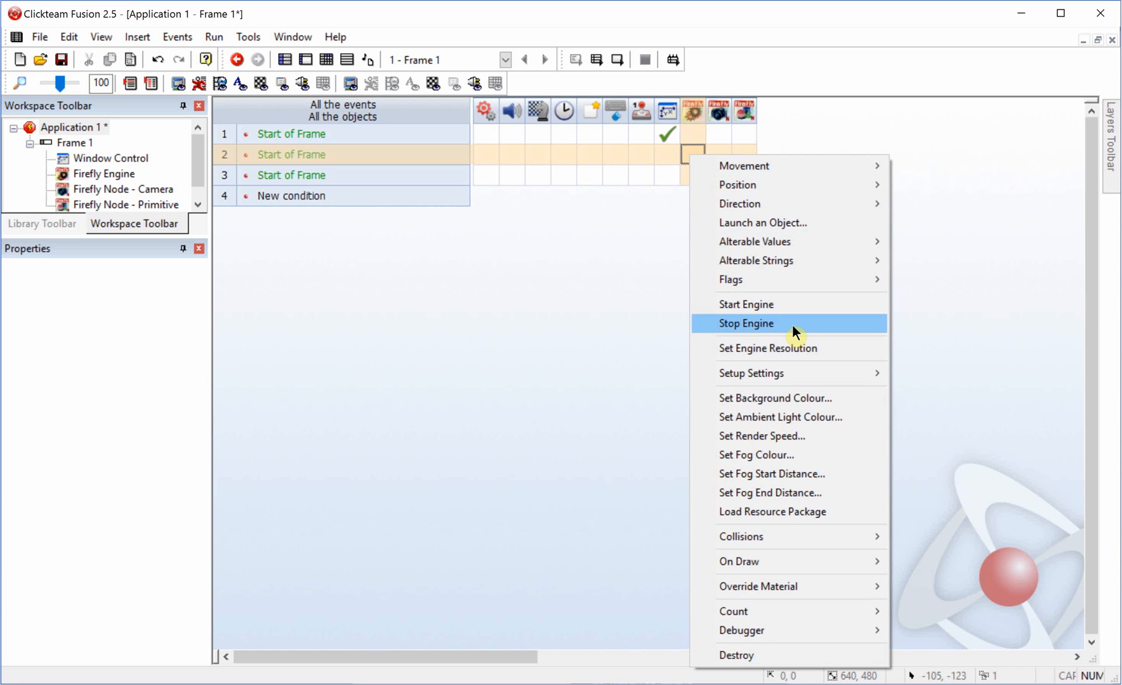
- Set Engine Resolution to Window Control's ClientWidth by ClientHeight in event 2
click(745, 324)
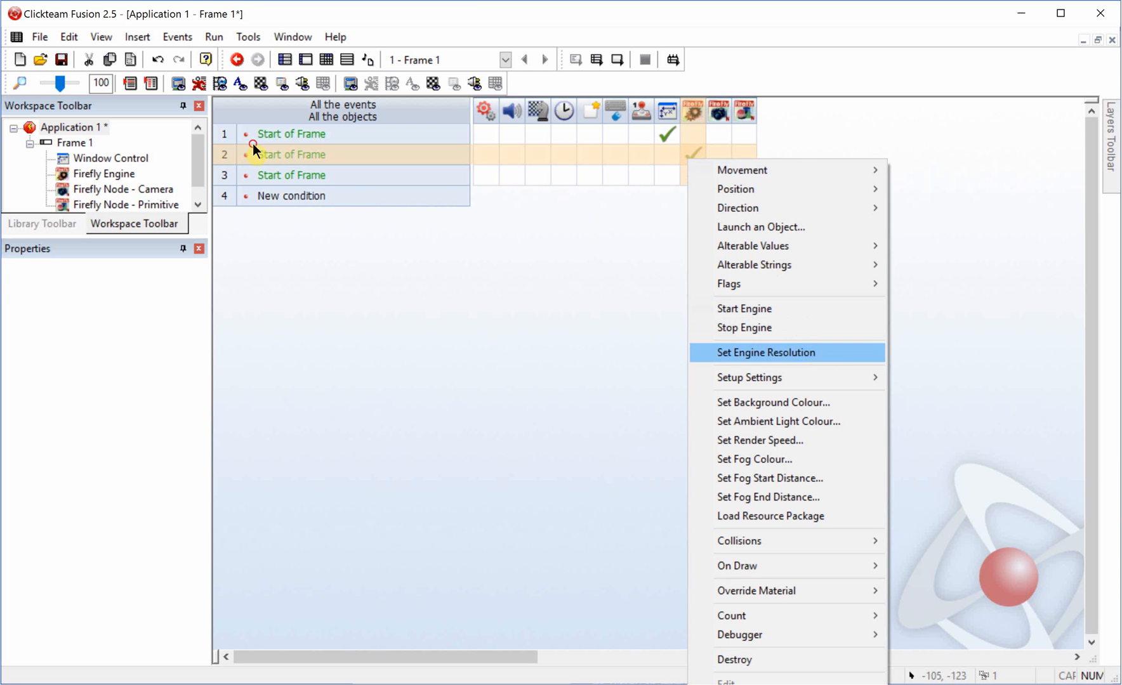
click(765, 353)
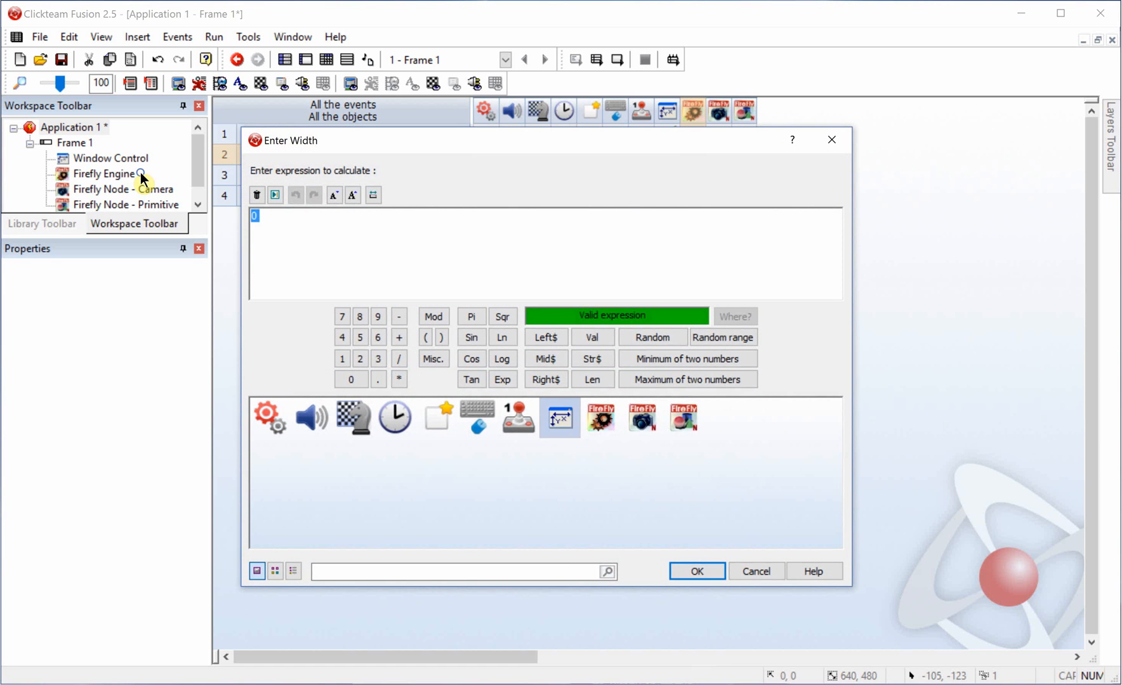
click(559, 417)
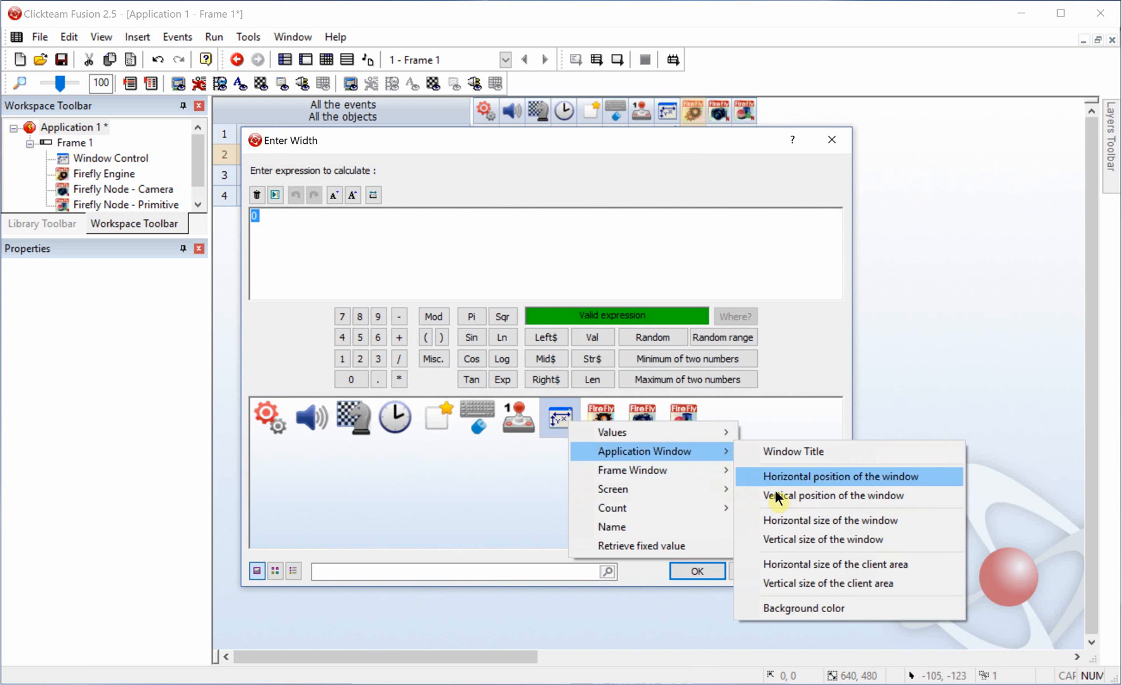
click(835, 565)
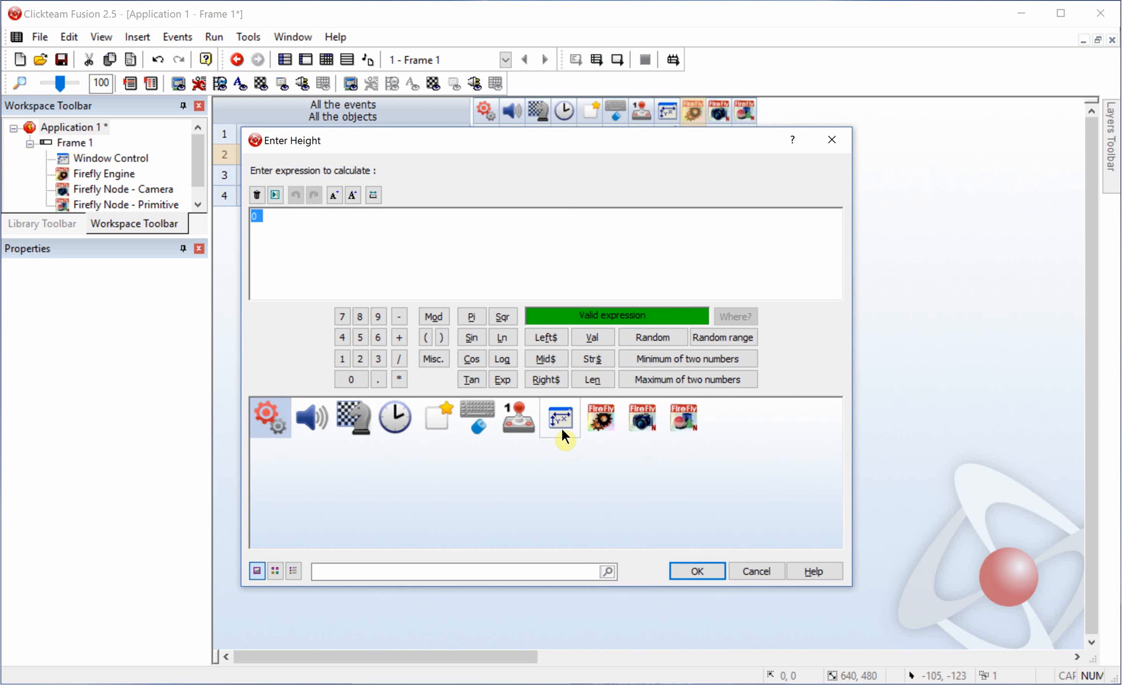
click(560, 417)
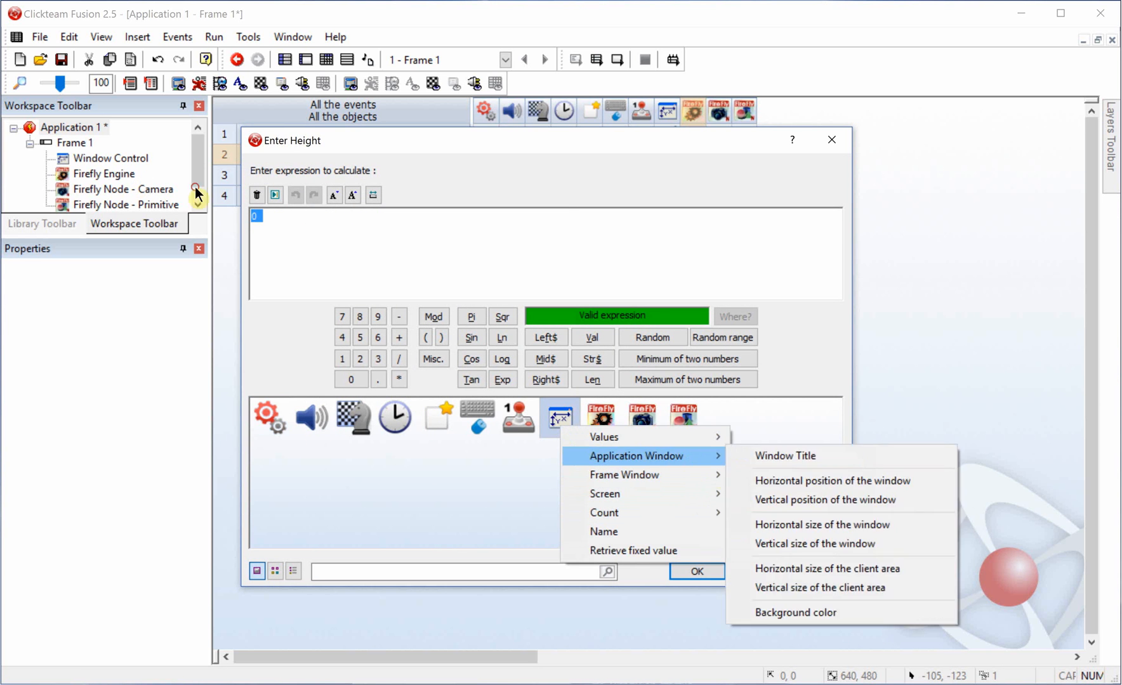
click(820, 587)
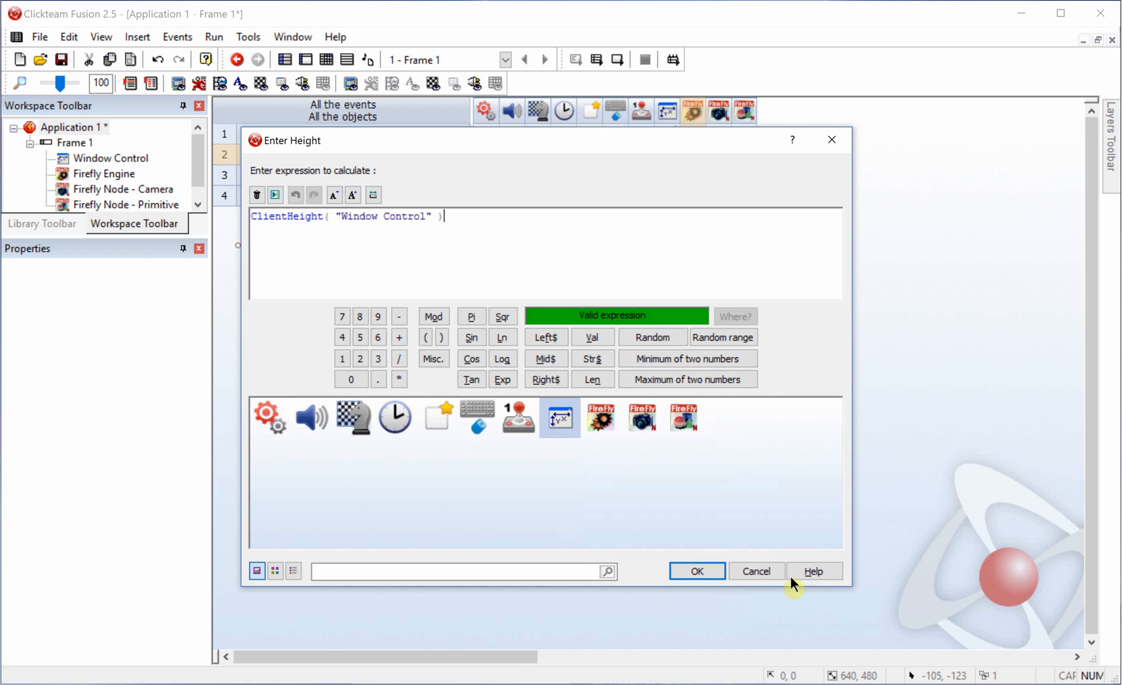
click(696, 571)
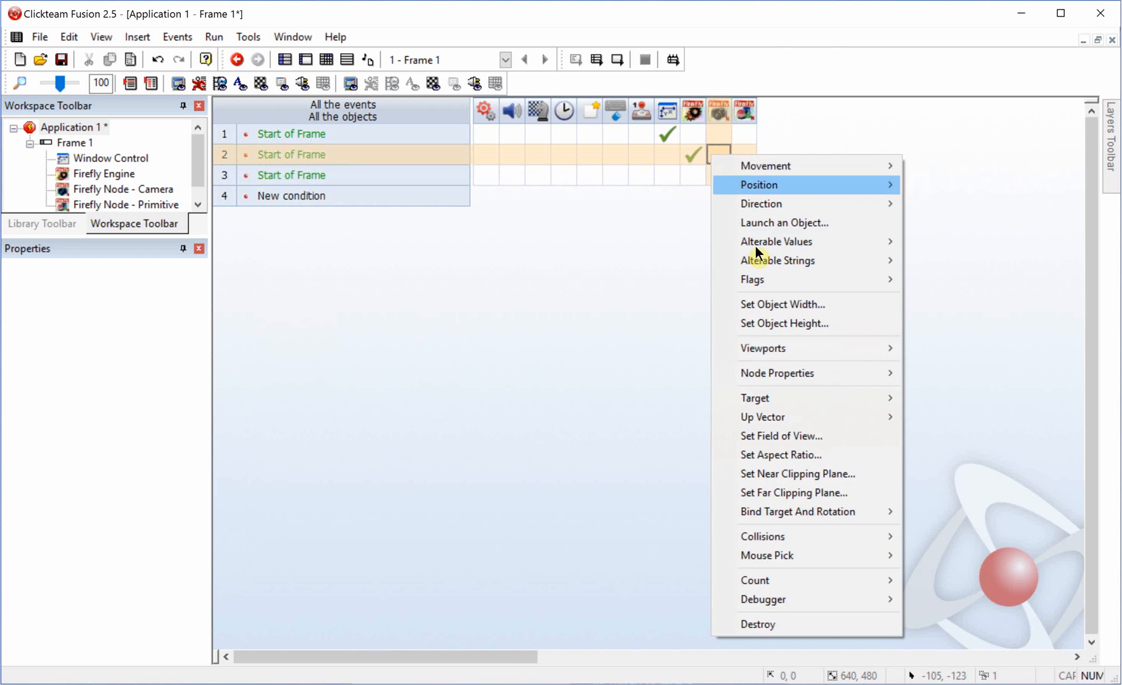
- Set the Firefly camera's object width and height from Window Control's client-area width and ClientHeight
click(781, 304)
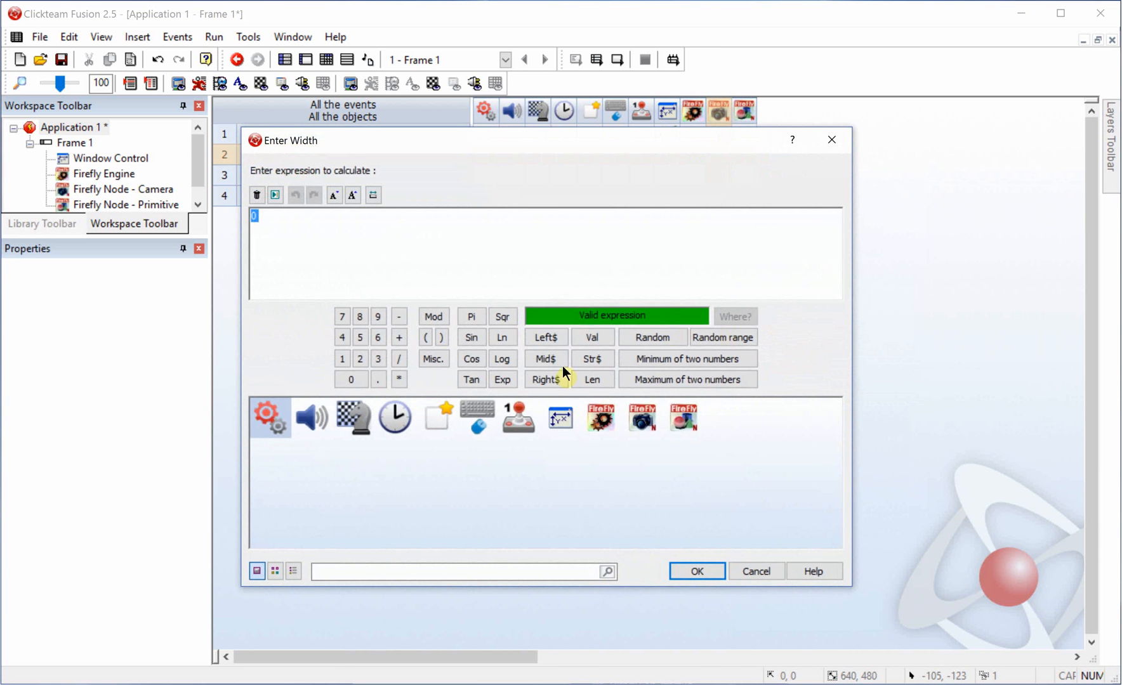
click(560, 418)
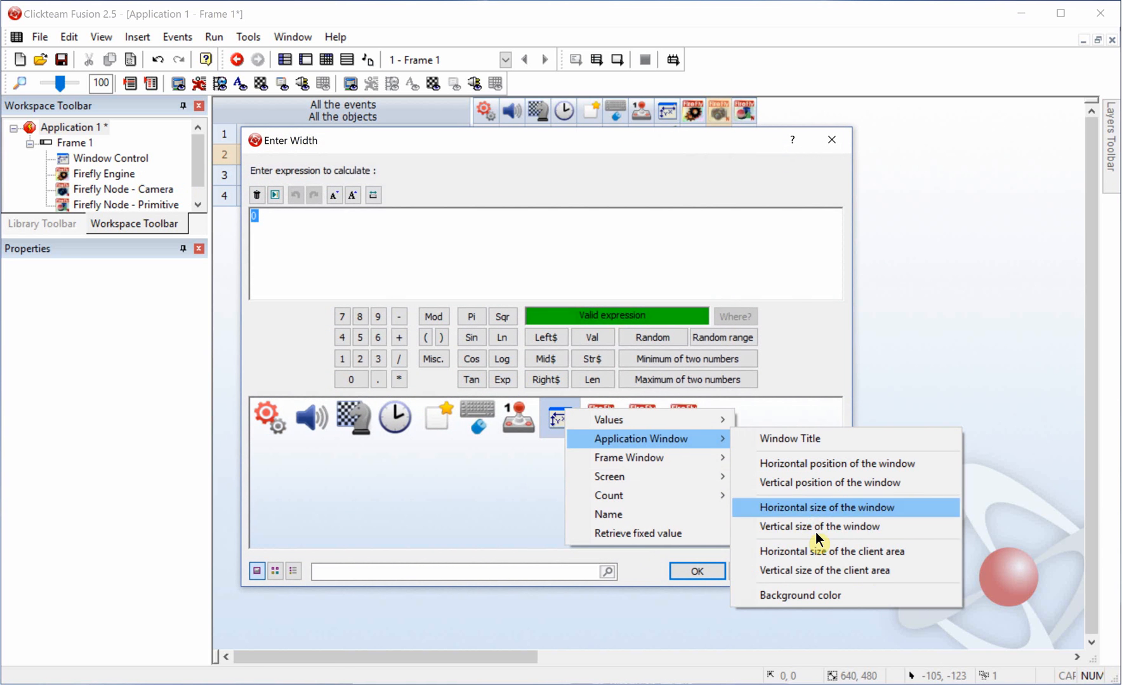
click(825, 508)
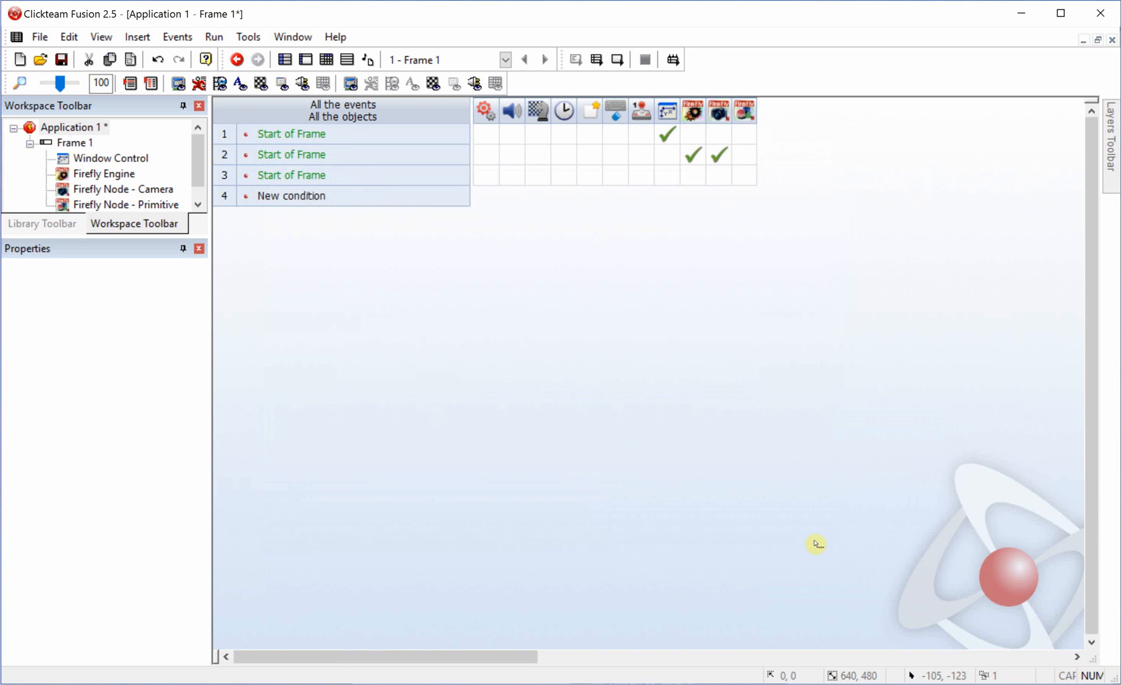
mouse_move(739, 231)
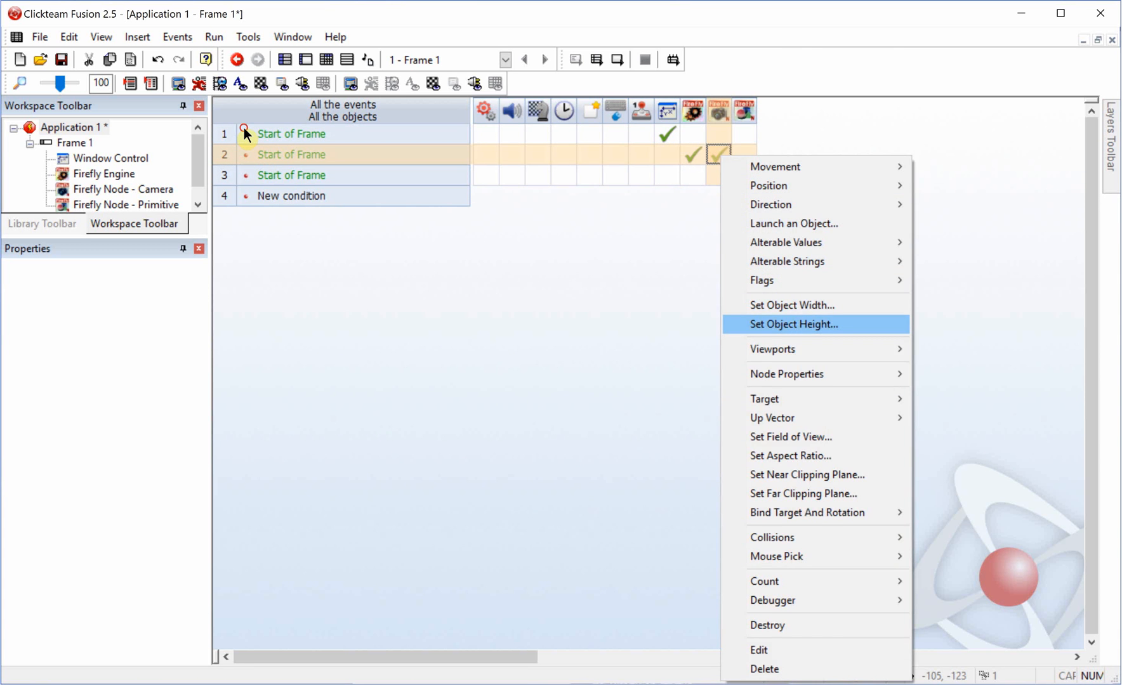
click(792, 324)
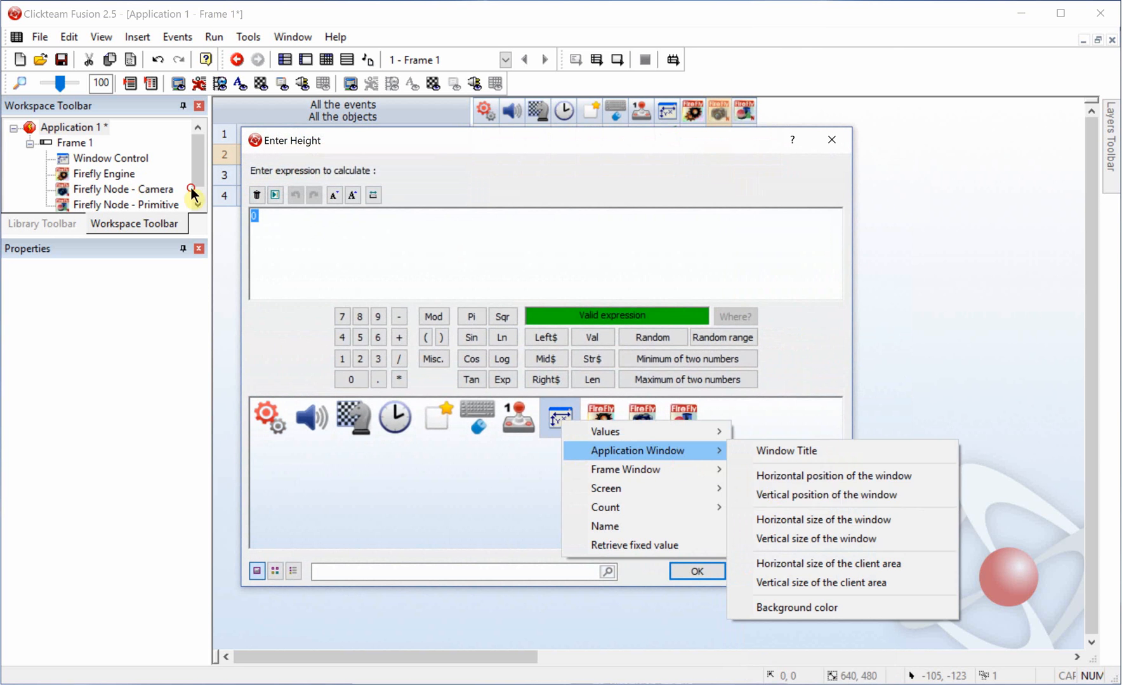
click(821, 582)
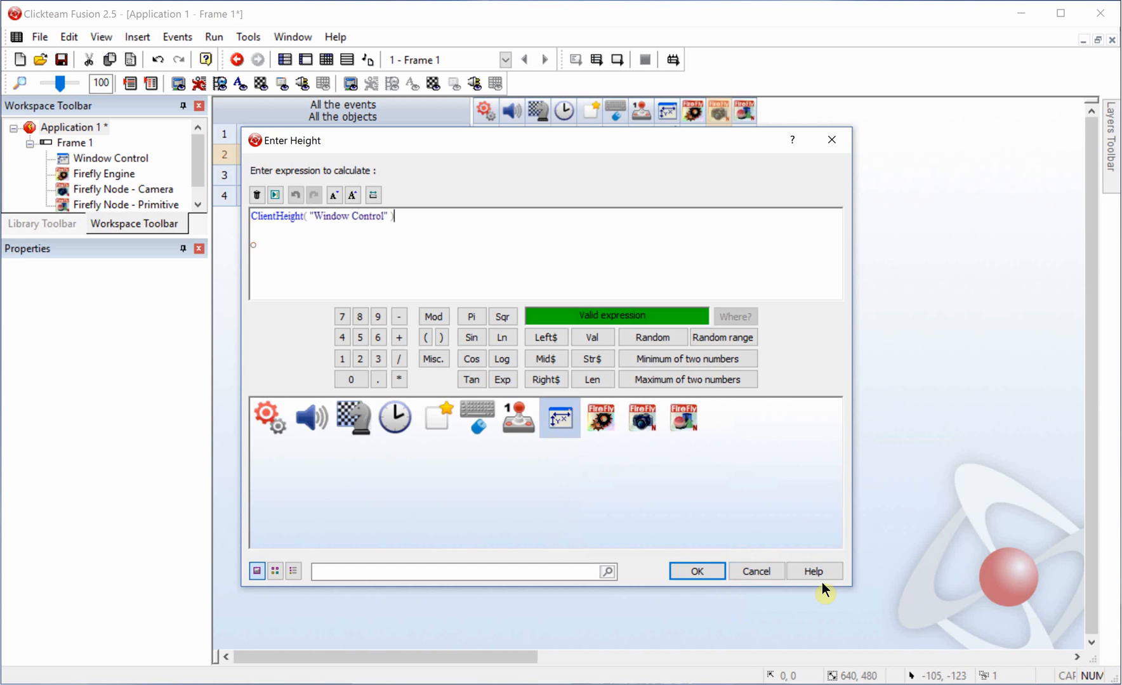
click(695, 571)
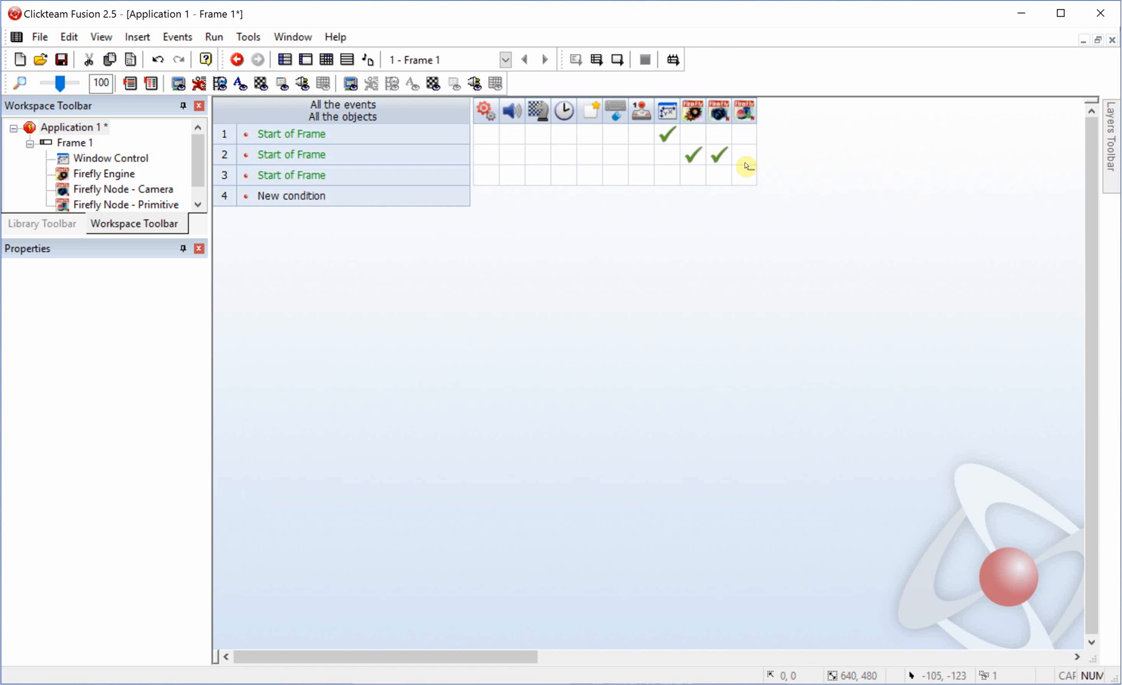
- Set the camera's aspect ratio to ObjWidth(camera)*1.0/ObjHeight(camera) in event 2
right_click(718, 154)
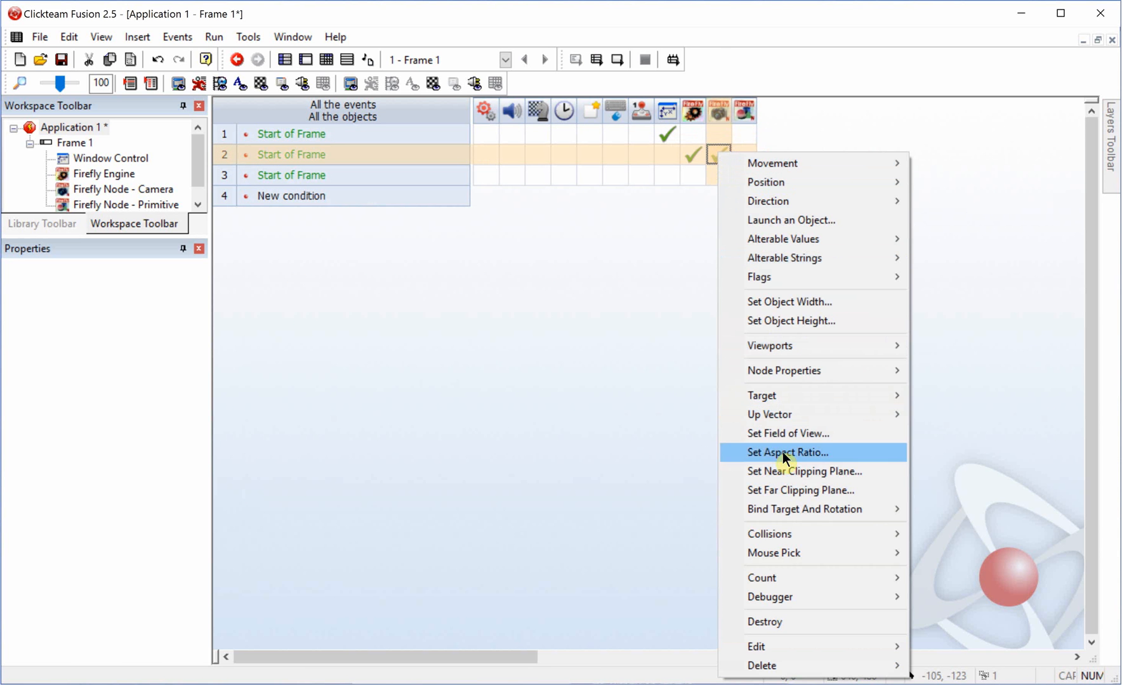
click(788, 452)
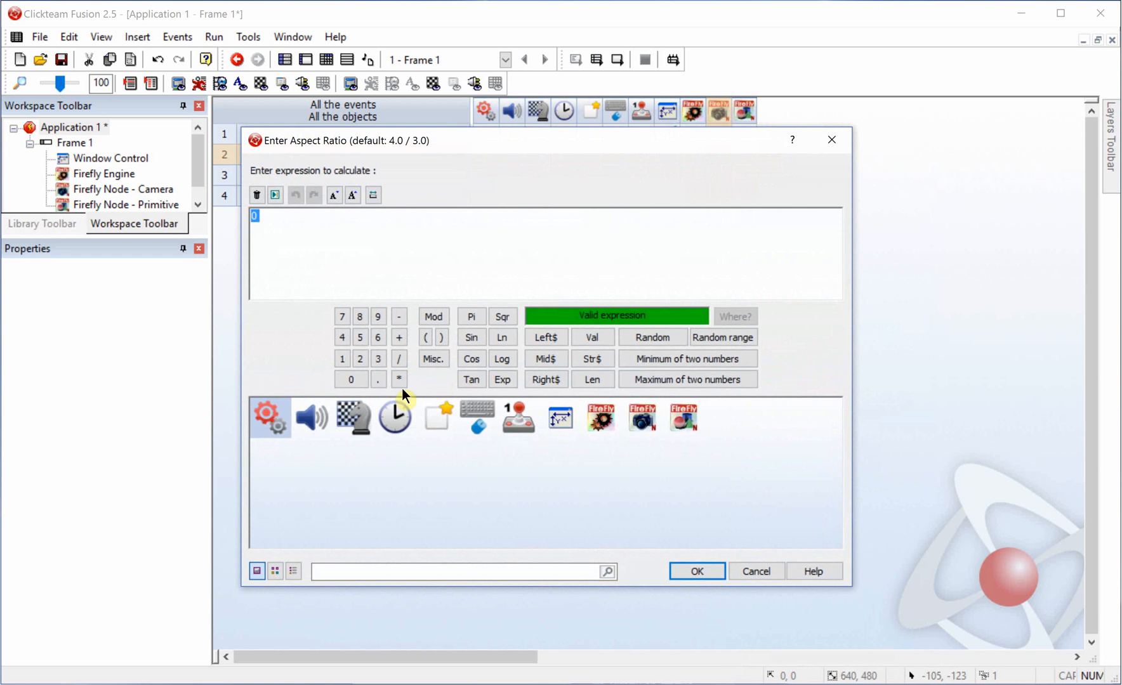
mouse_move(639, 423)
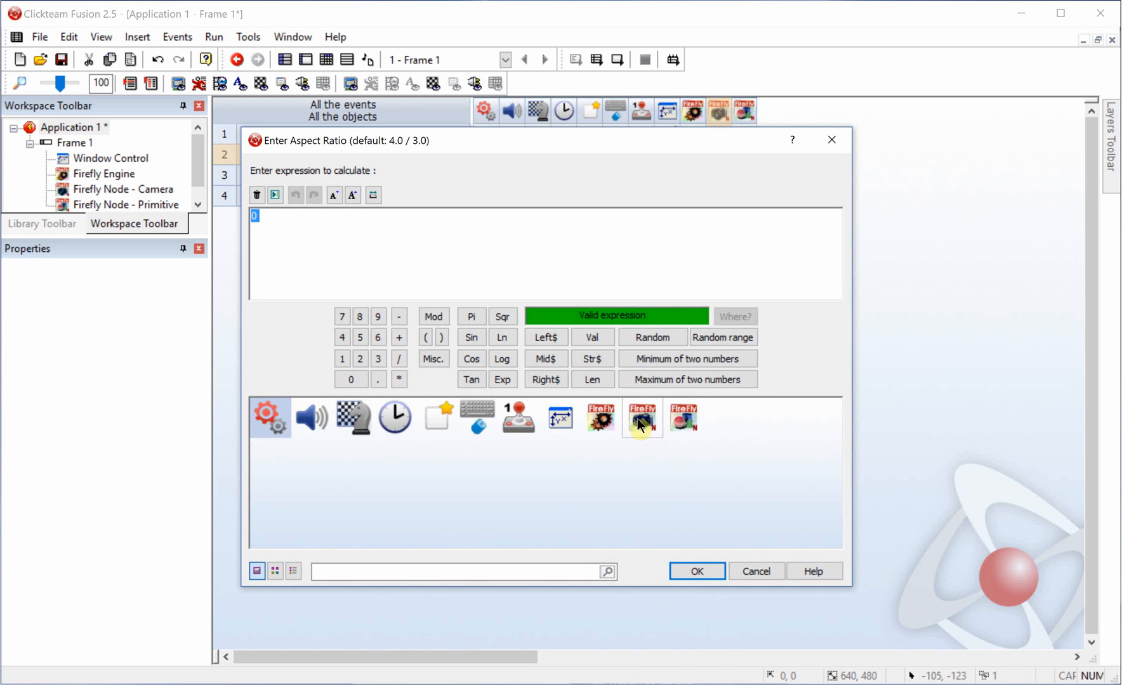
click(641, 419)
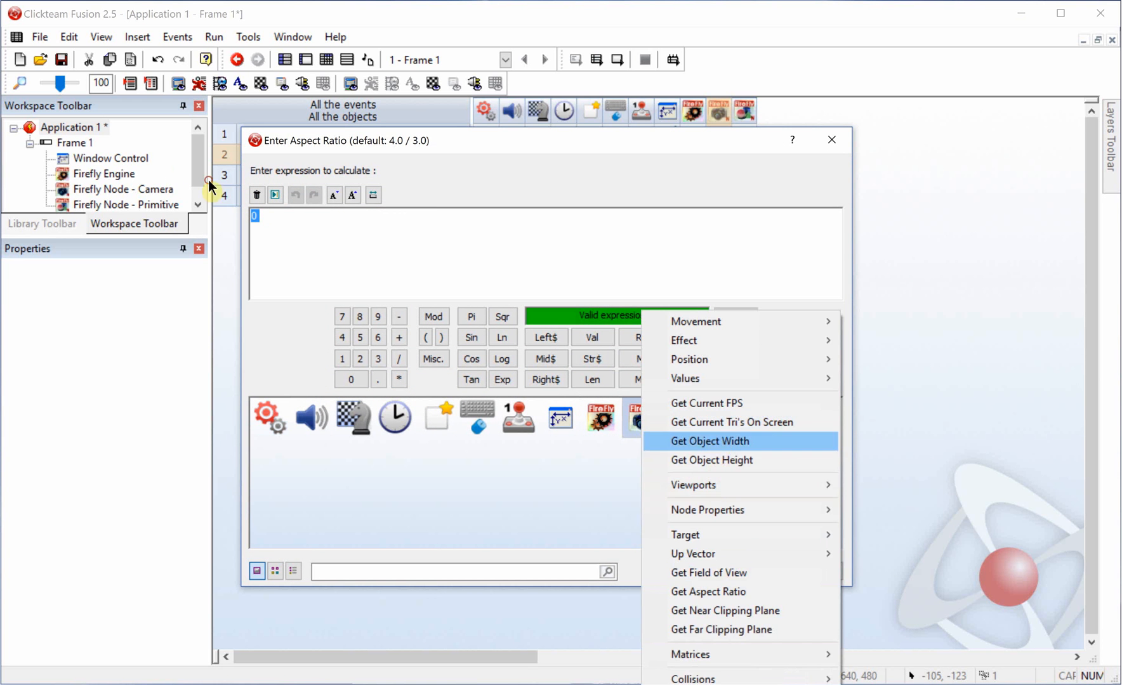
click(708, 441)
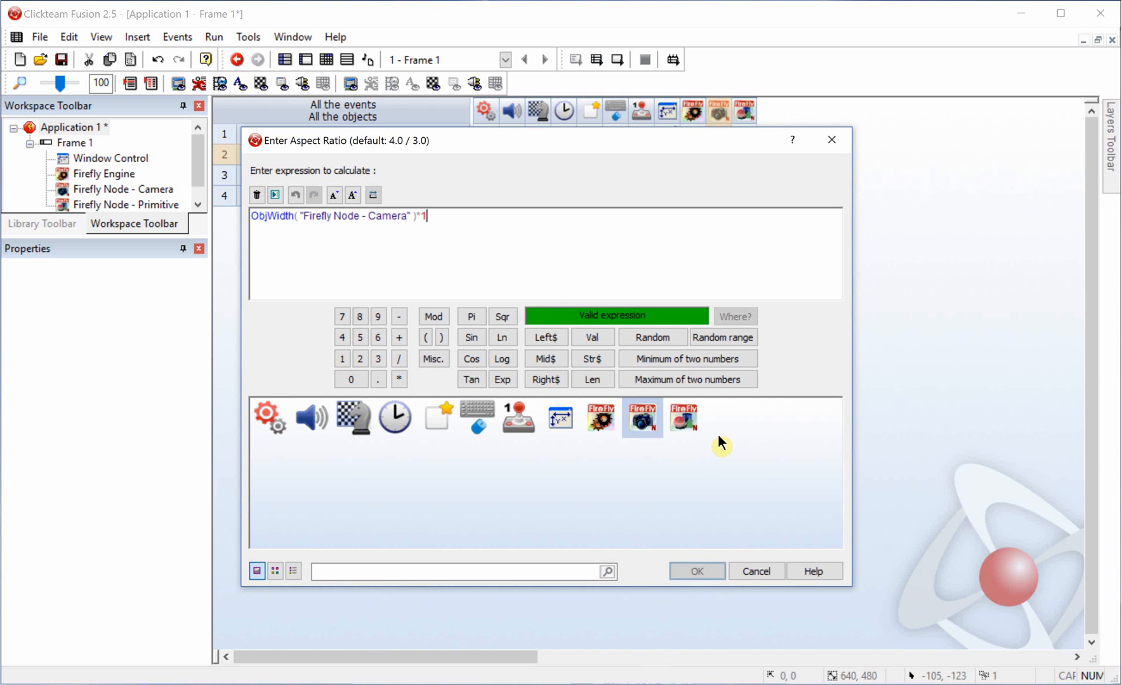
text(.0/)
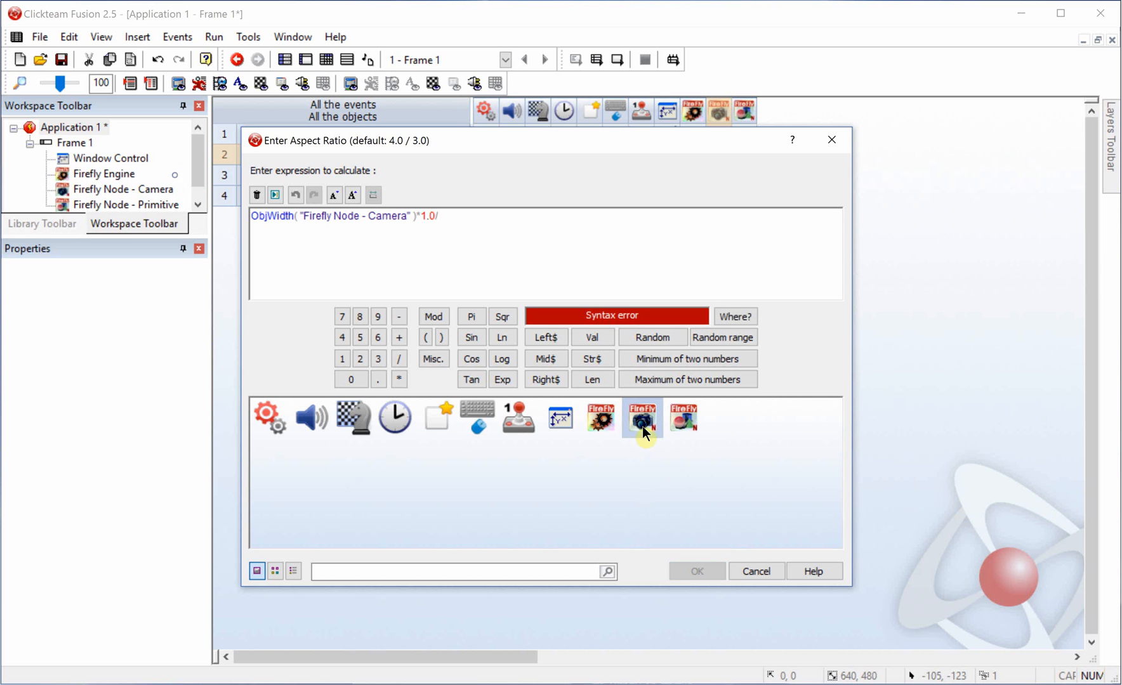
click(641, 417)
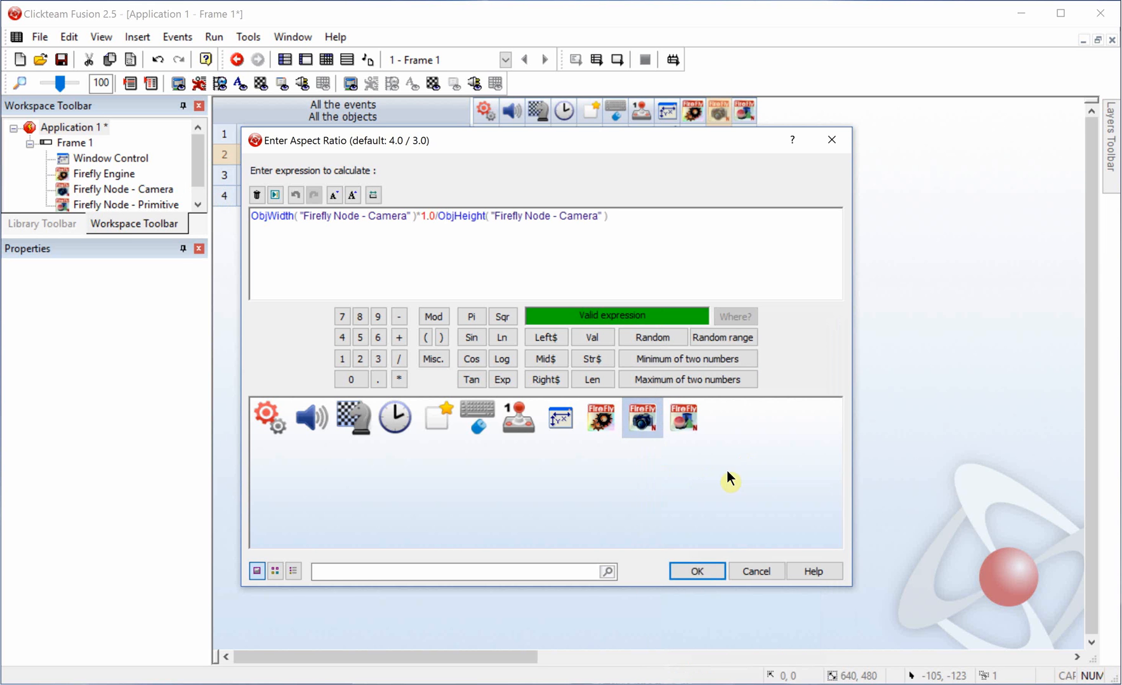
click(695, 571)
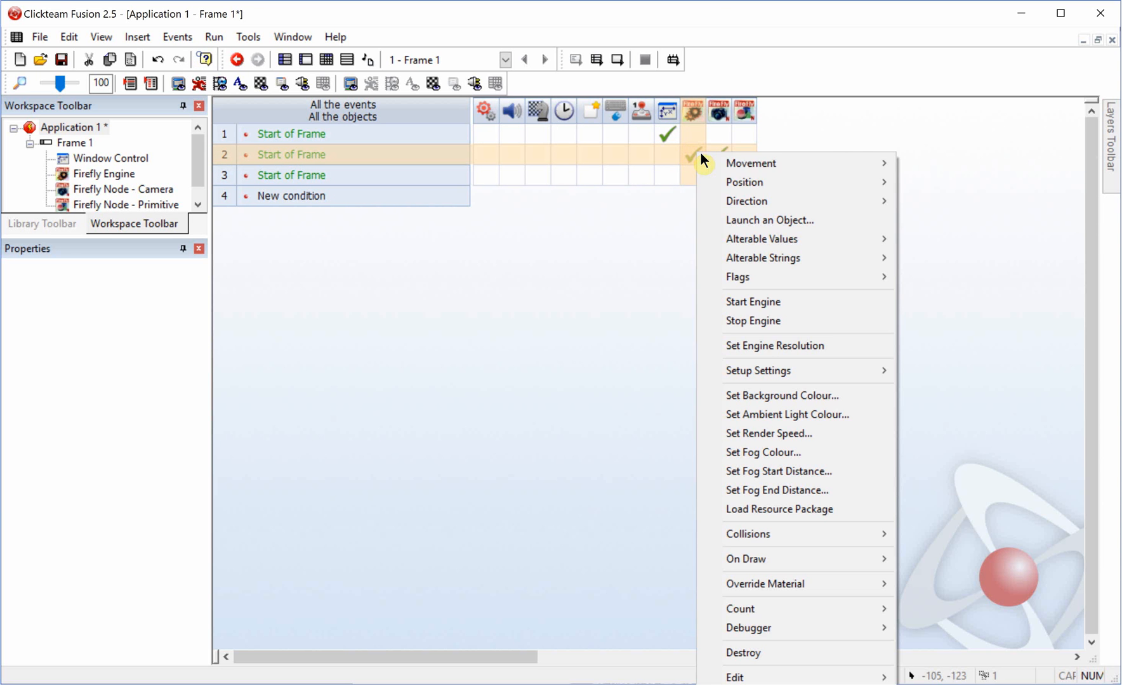
- In event 3, remove all viewports from the Firefly Engine stack, re-add the camera viewport, and add a primitive action
click(753, 301)
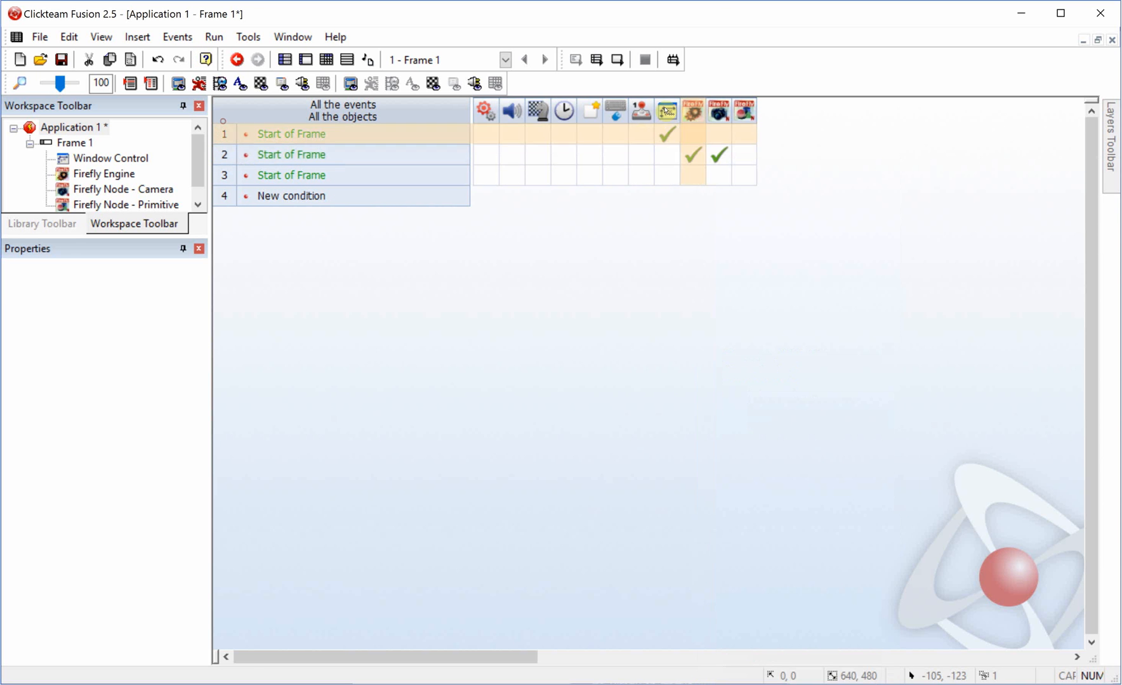
click(716, 175)
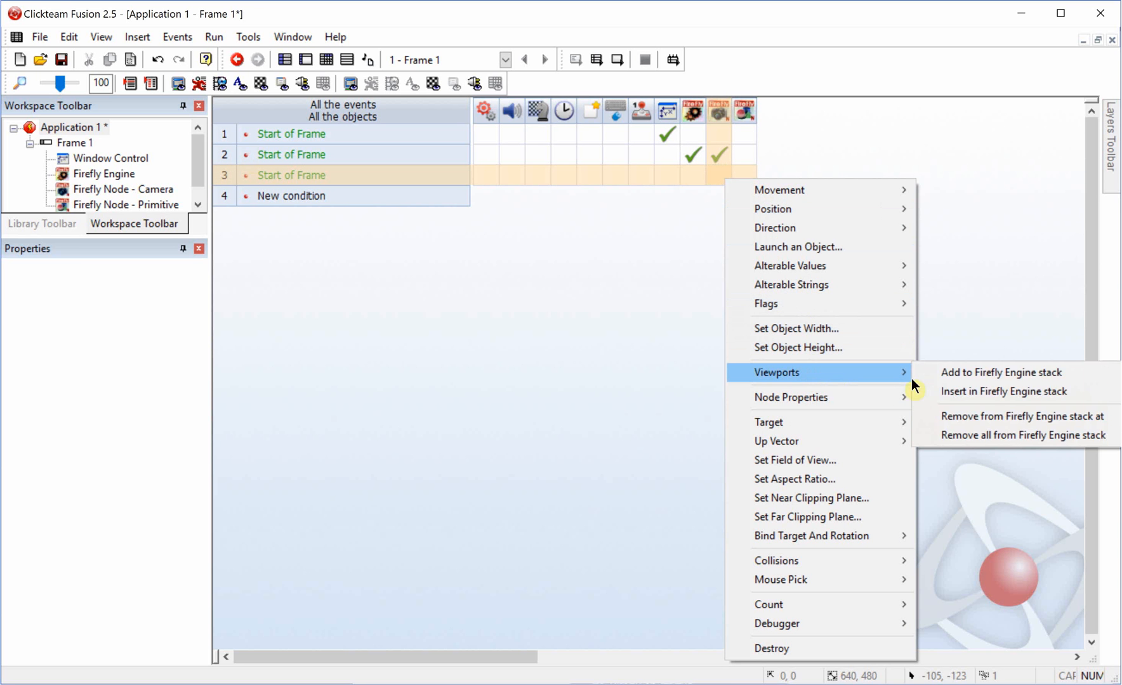
mouse_move(962, 436)
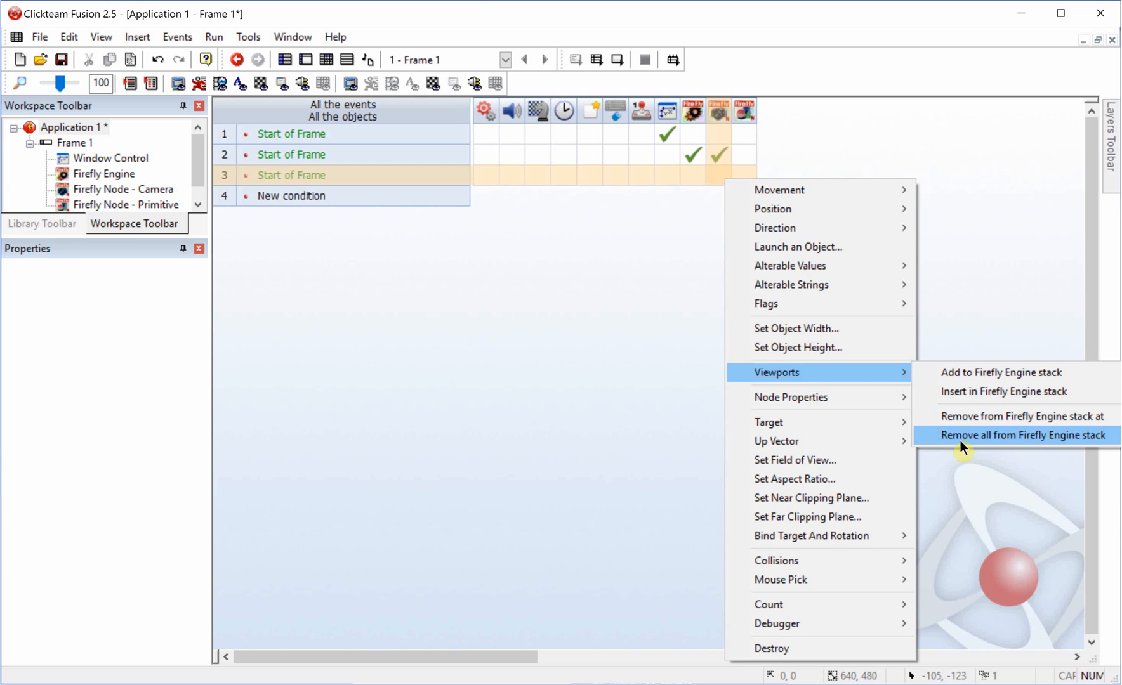
click(1021, 435)
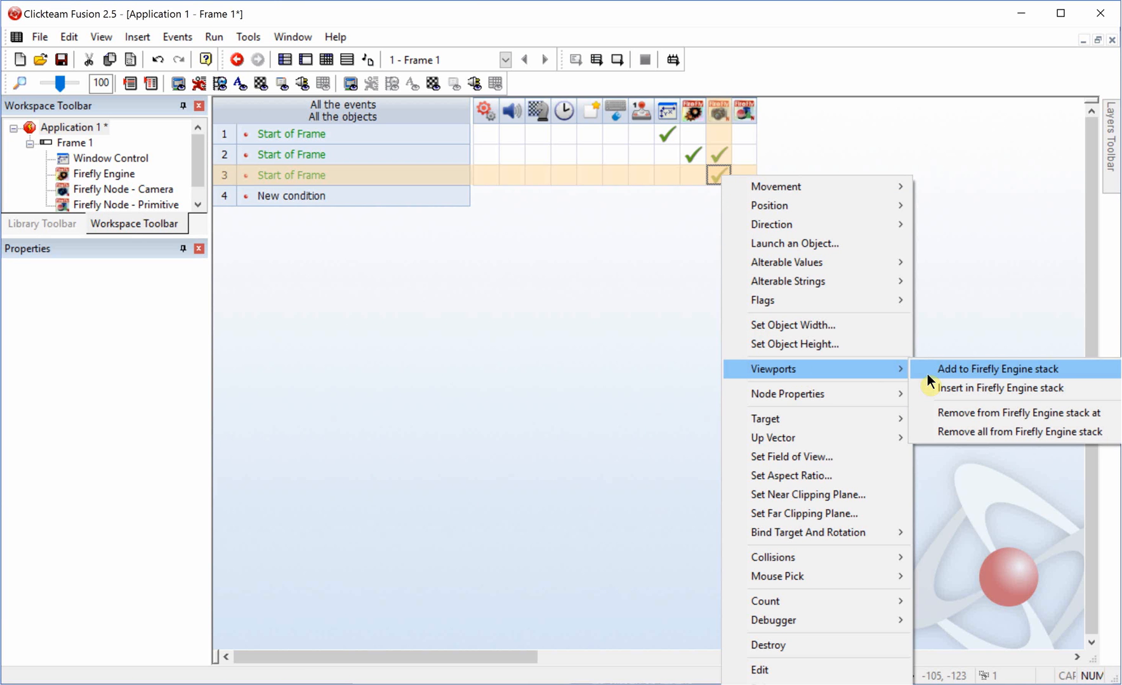
click(996, 368)
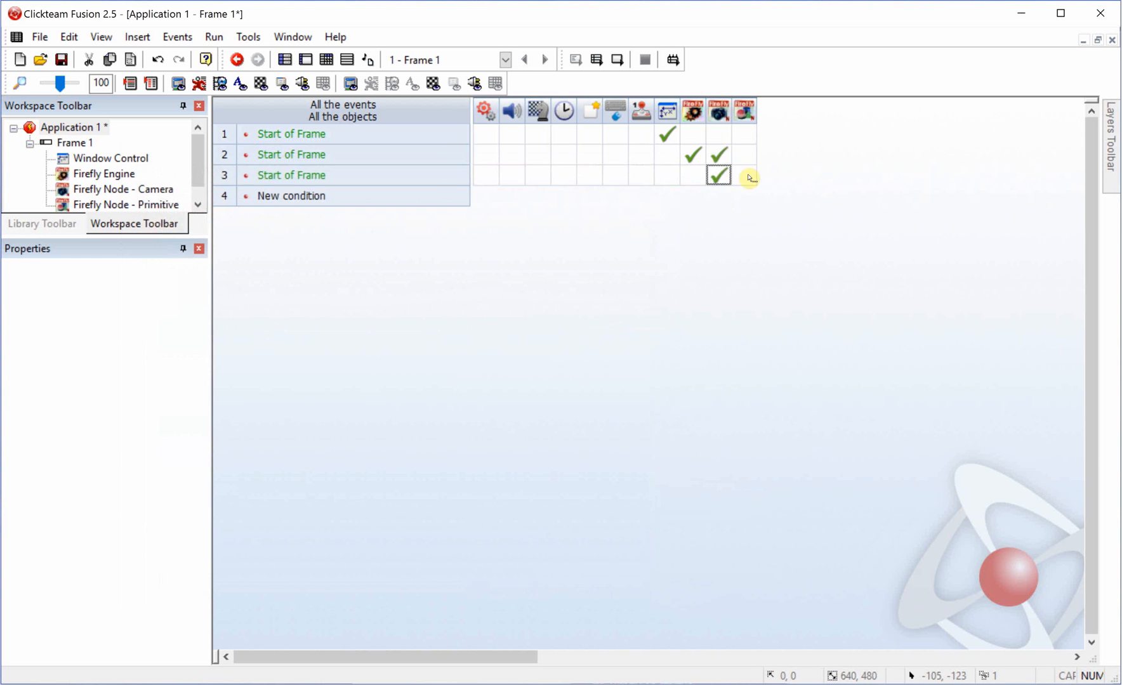
click(717, 176)
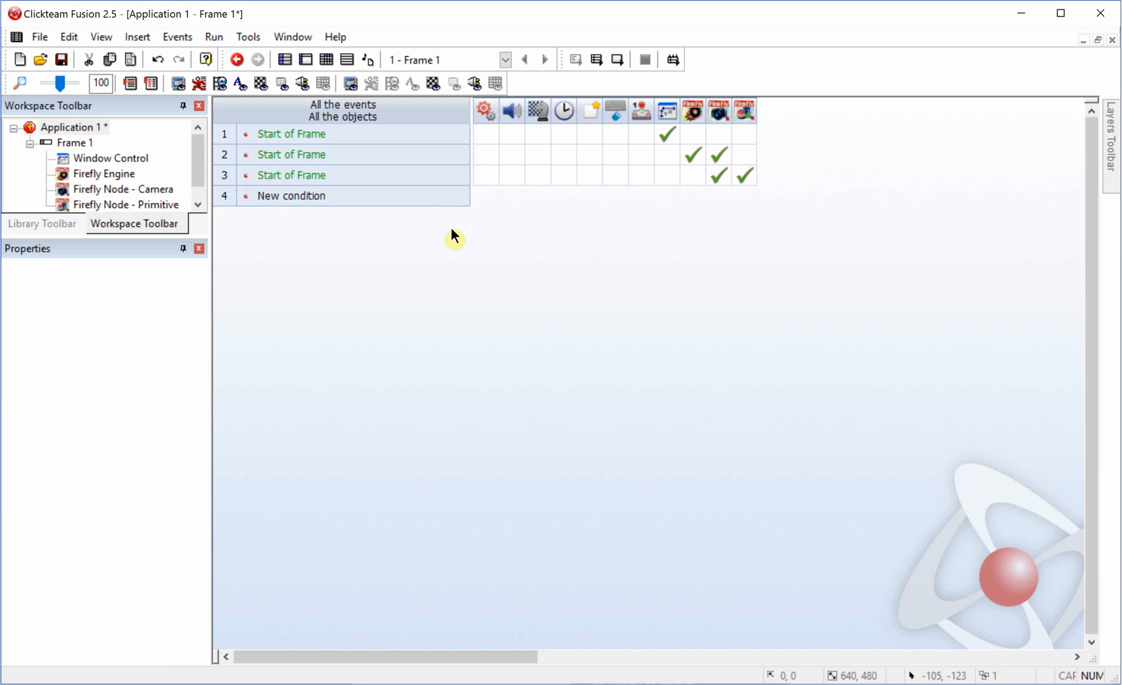
click(743, 175)
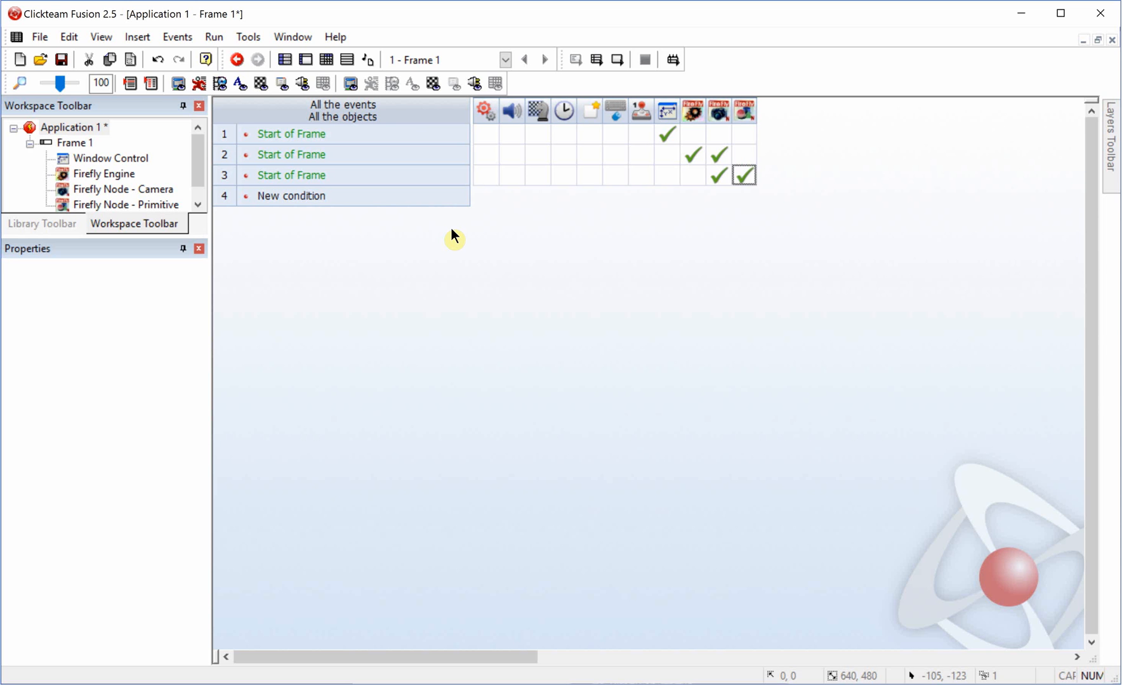
mouse_move(425, 273)
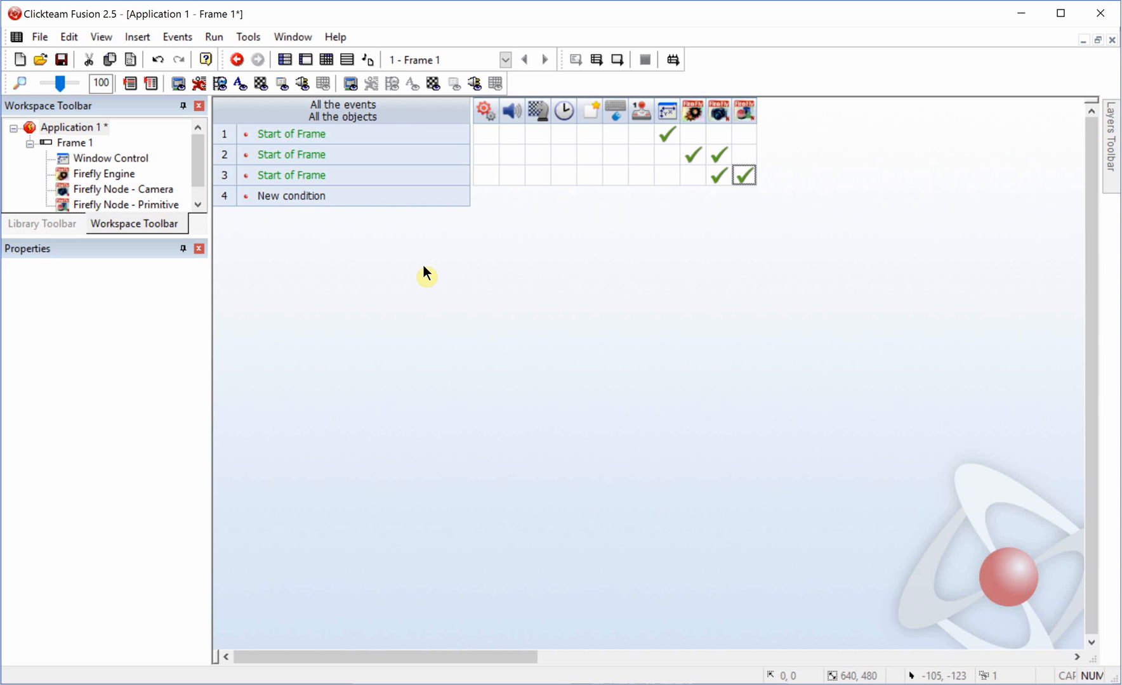
mouse_move(355, 221)
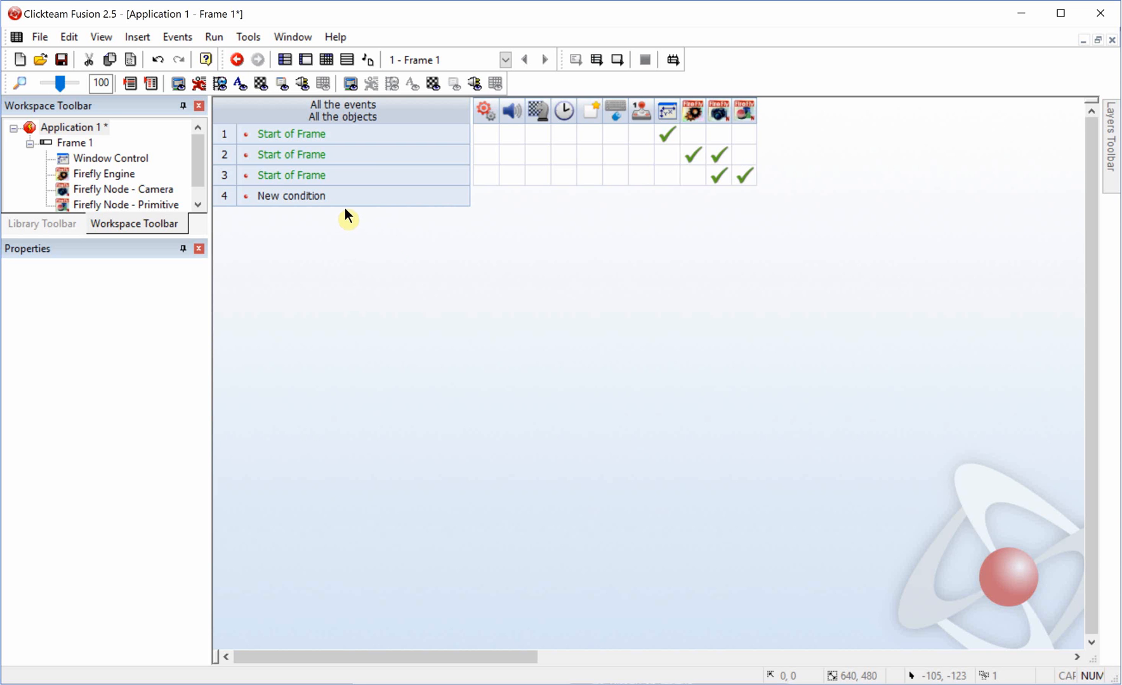
mouse_move(616, 59)
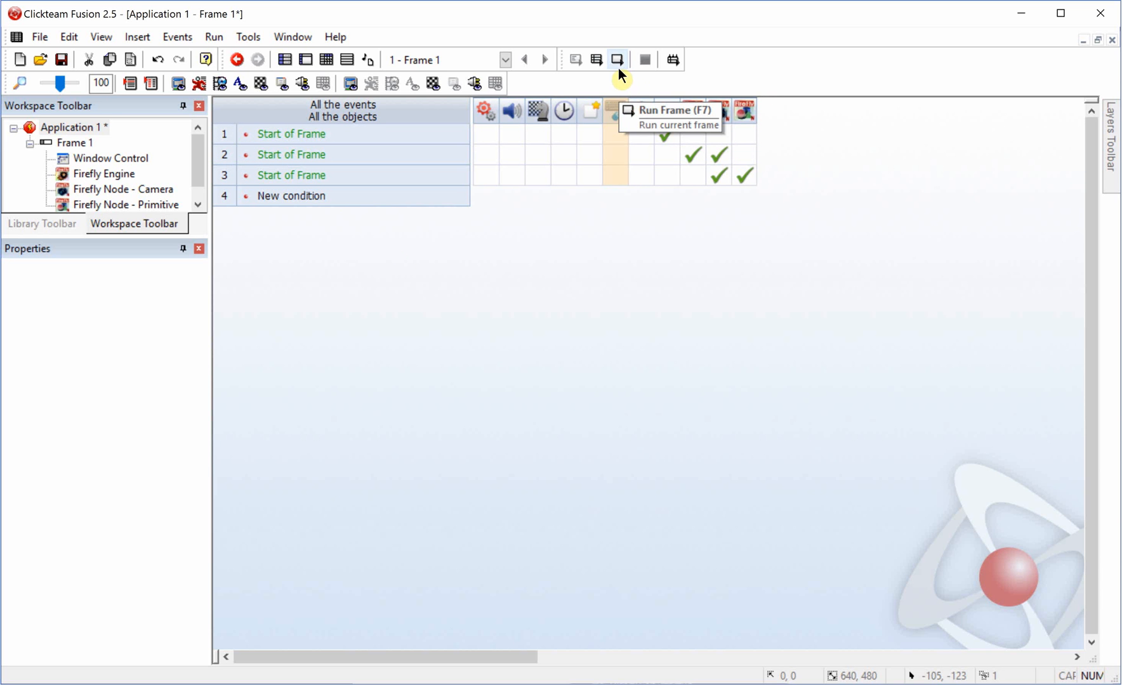
mouse_move(168, 22)
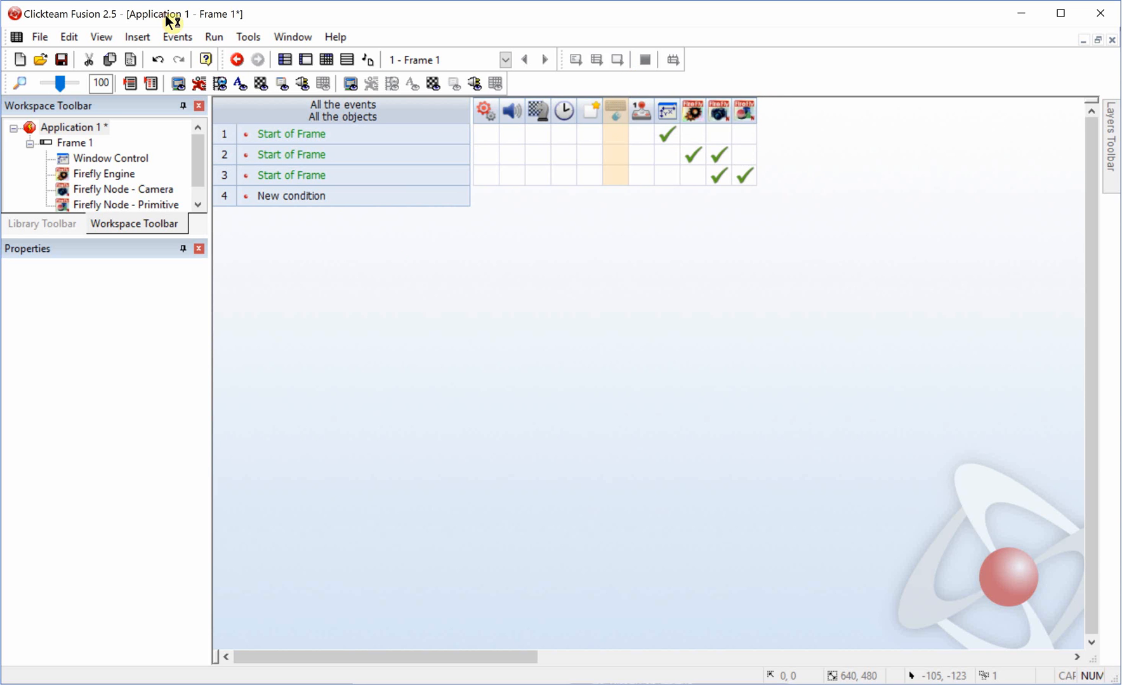
click(211, 37)
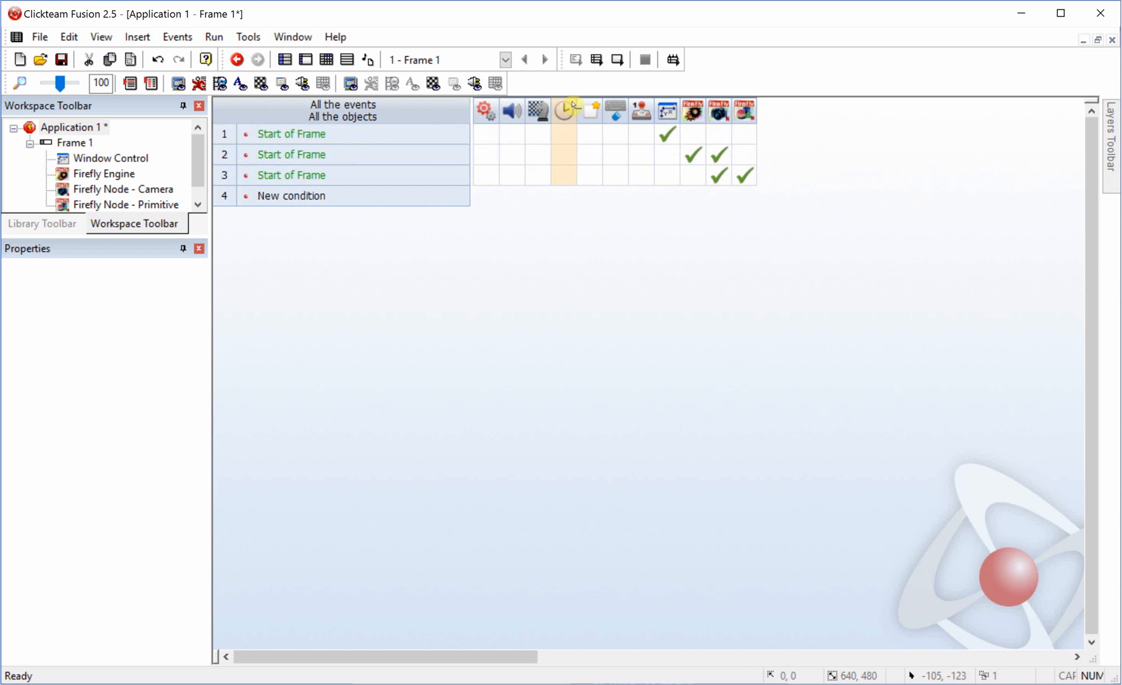
click(293, 134)
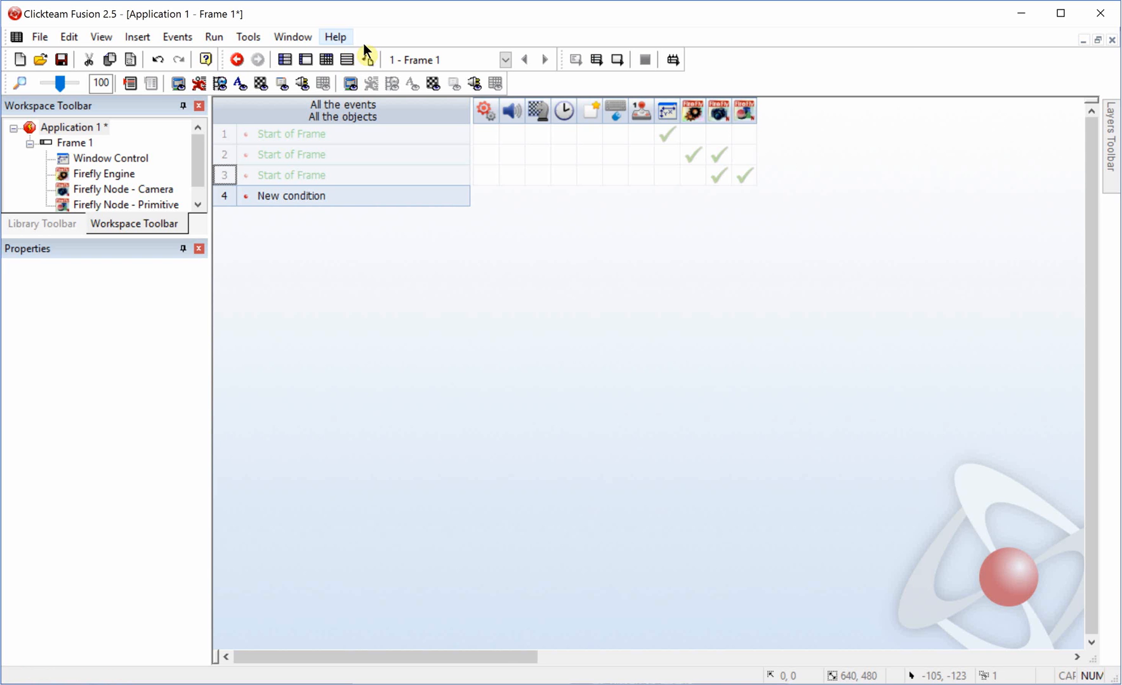
- Back in the Frame Editor, uncheck Start Engine at start on the Firefly Engine object
click(283, 59)
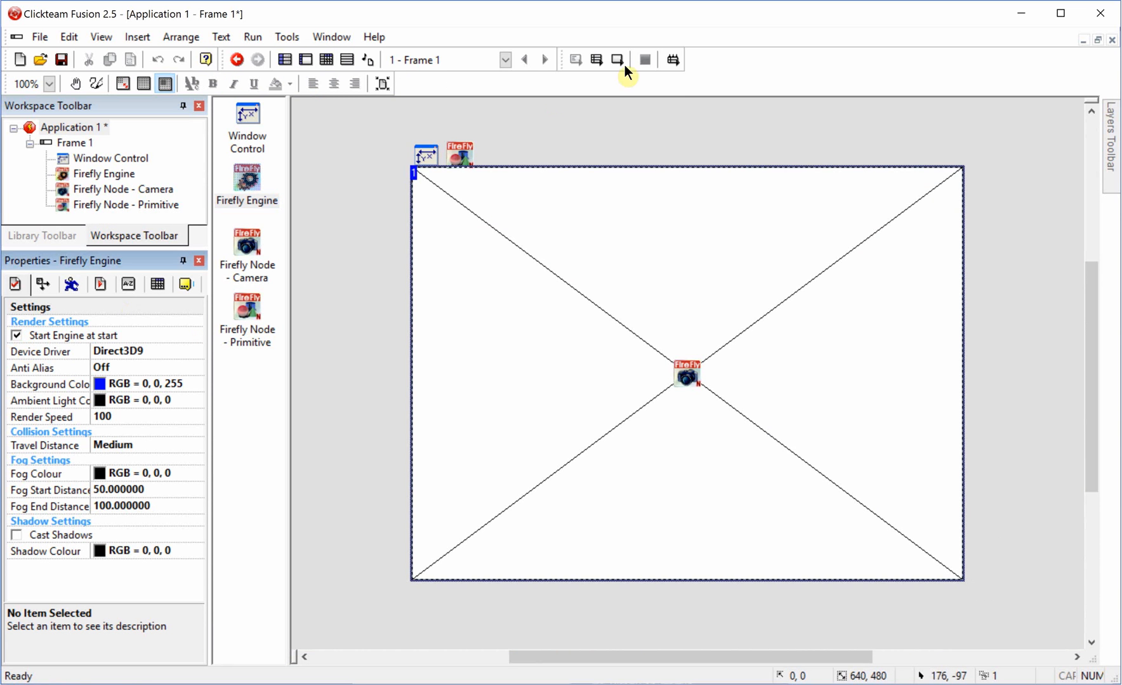
click(251, 37)
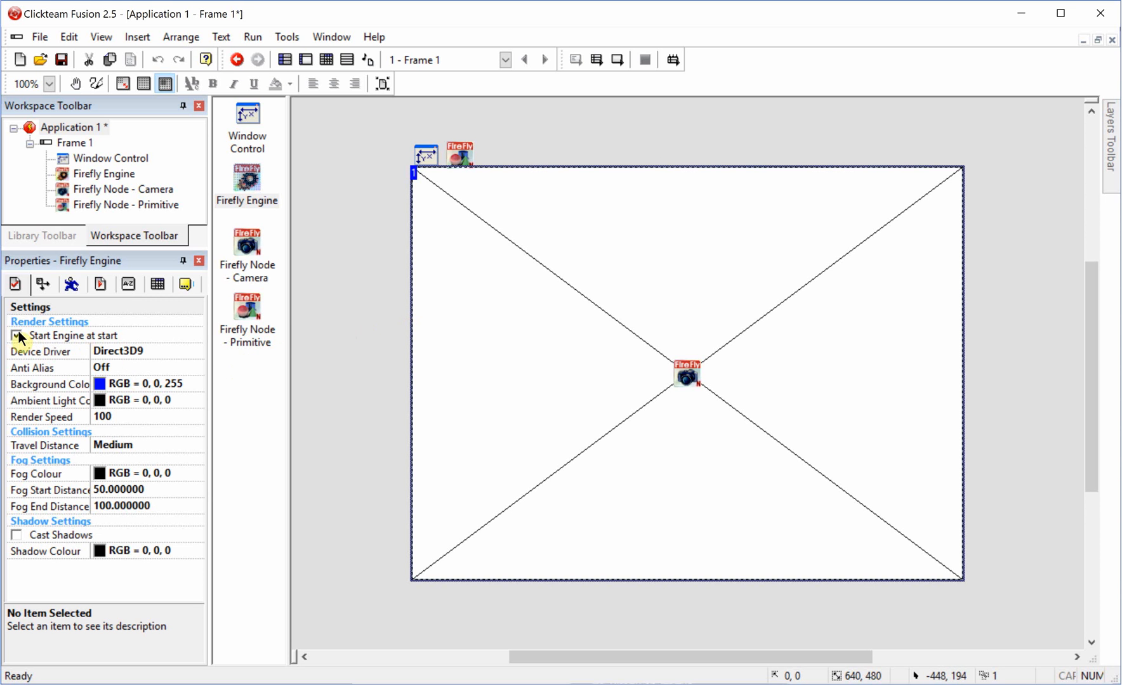
click(15, 334)
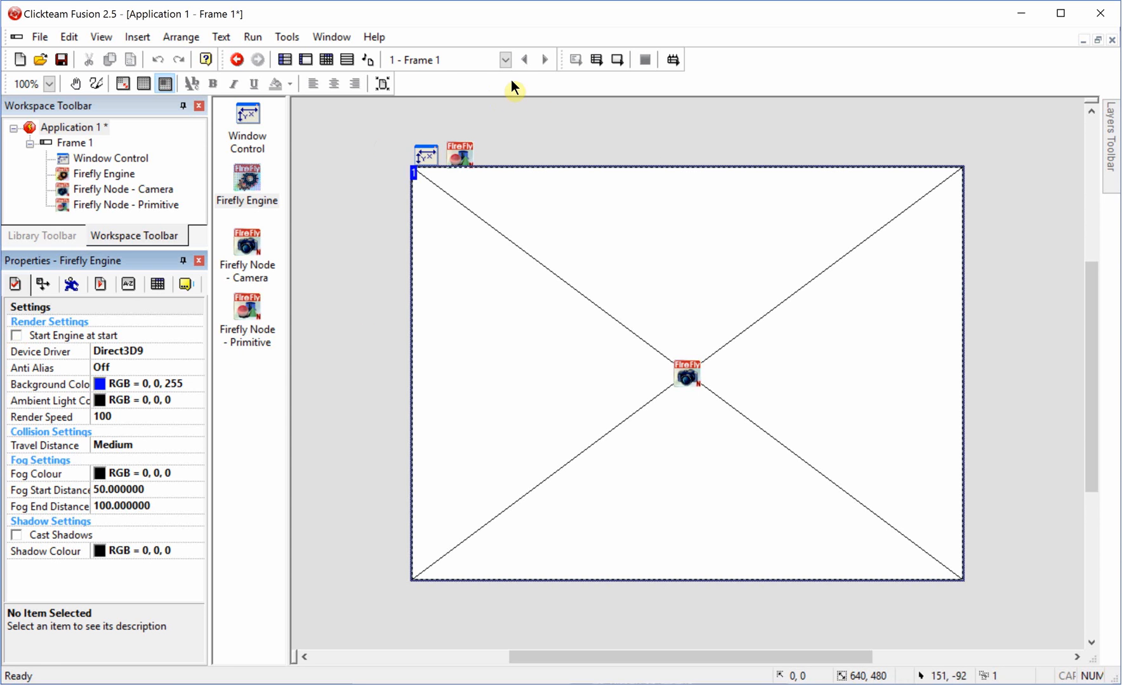